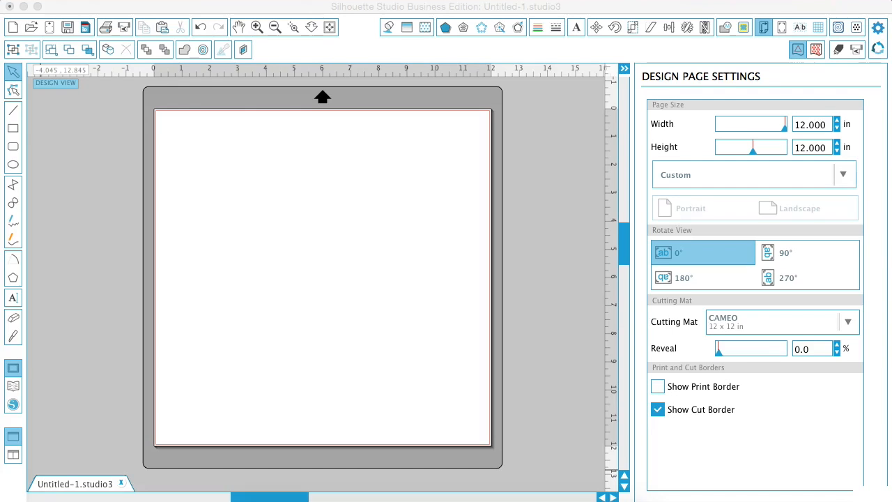
mouse_move(14, 297)
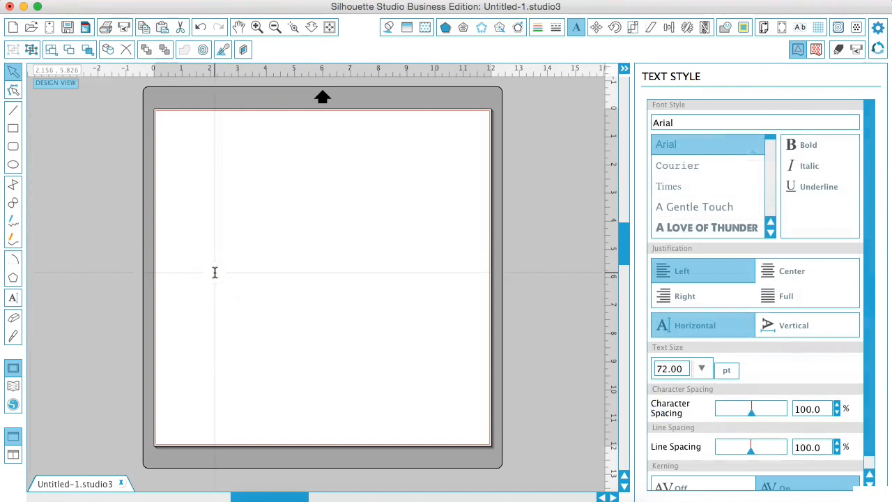
Type MASON as text on the blank design page
text(MAS)
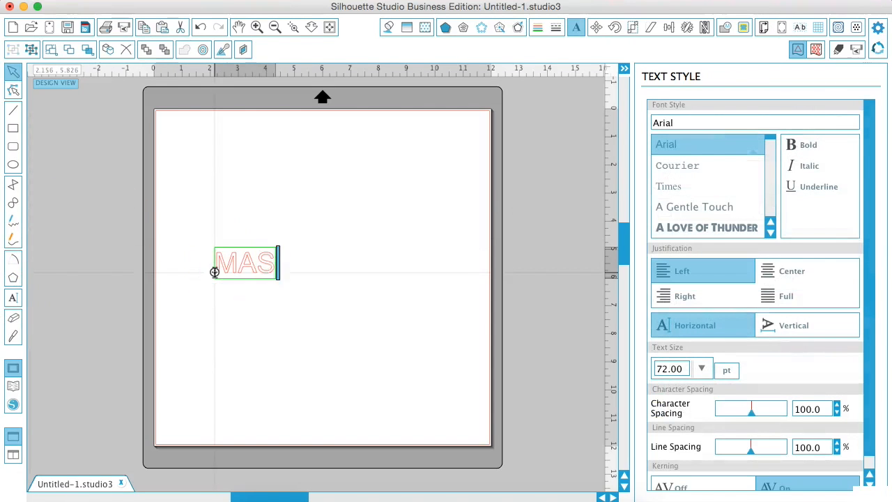
text(ON)
click(755, 122)
text(JONATHan)
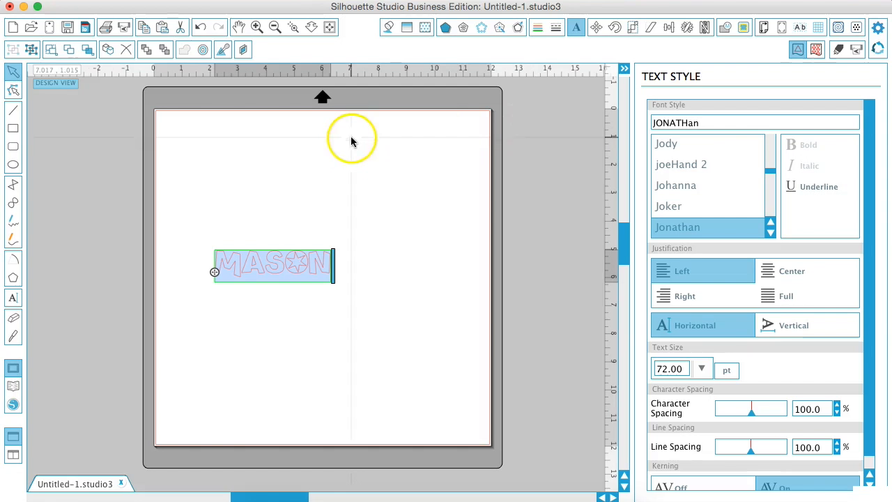
mouse_move(31, 484)
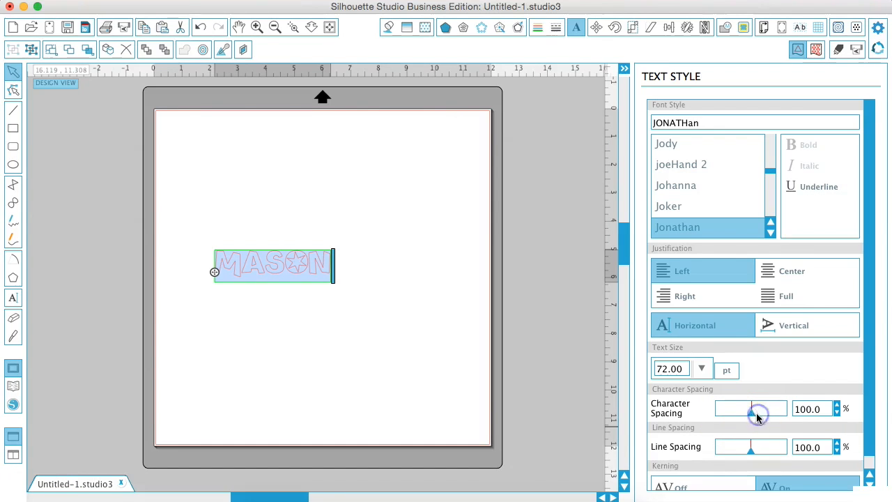
Set MASON's letter spacing to 96% and enlarge it to about 11.7 inches wide
drag(751, 409, 770, 409)
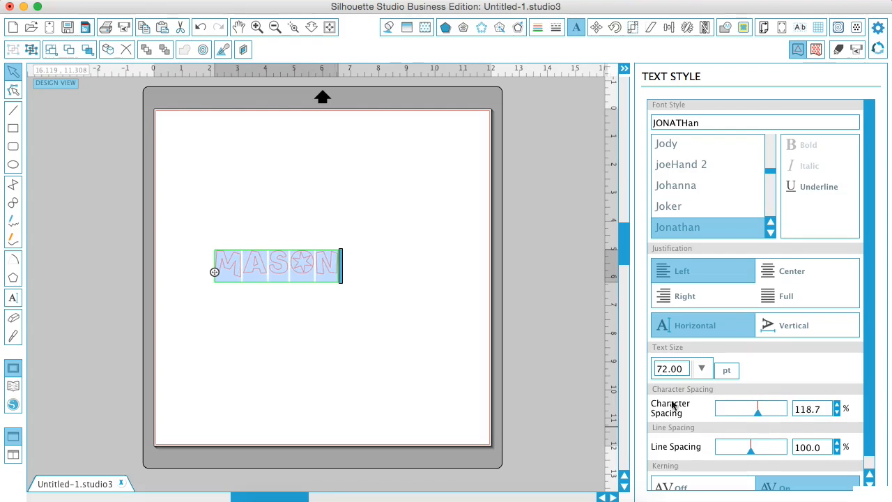
click(341, 287)
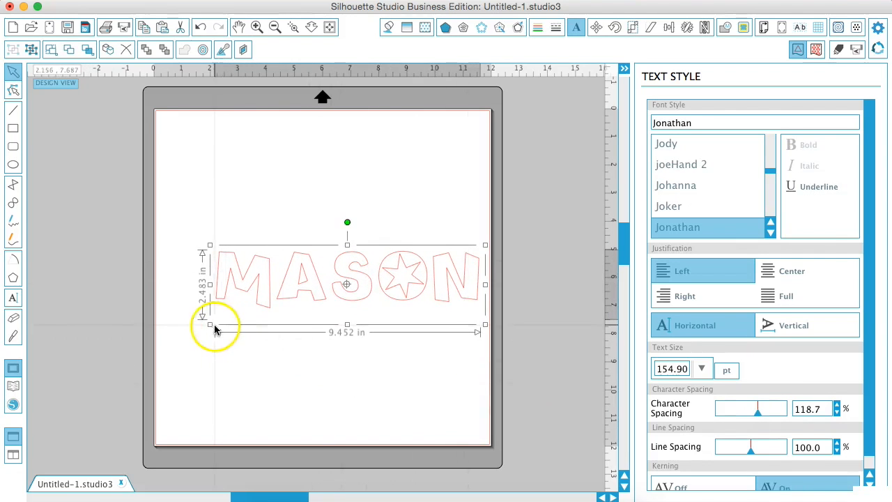
drag(210, 326, 162, 370)
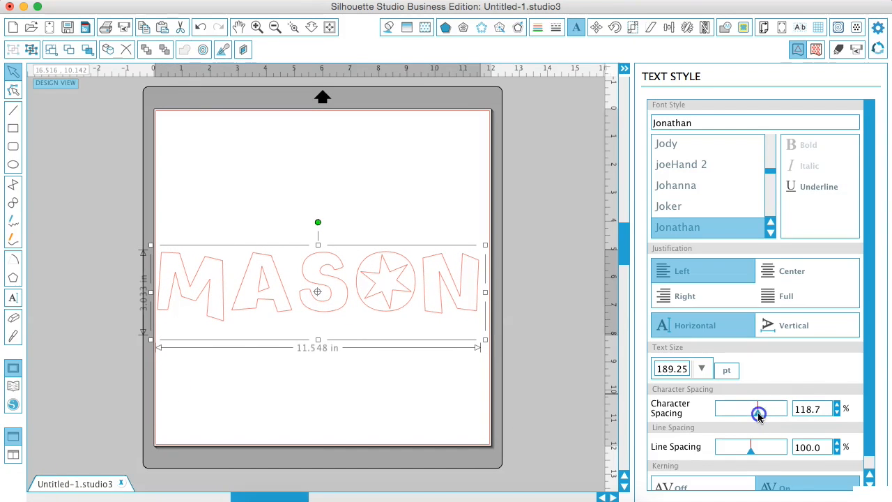
drag(758, 413, 752, 416)
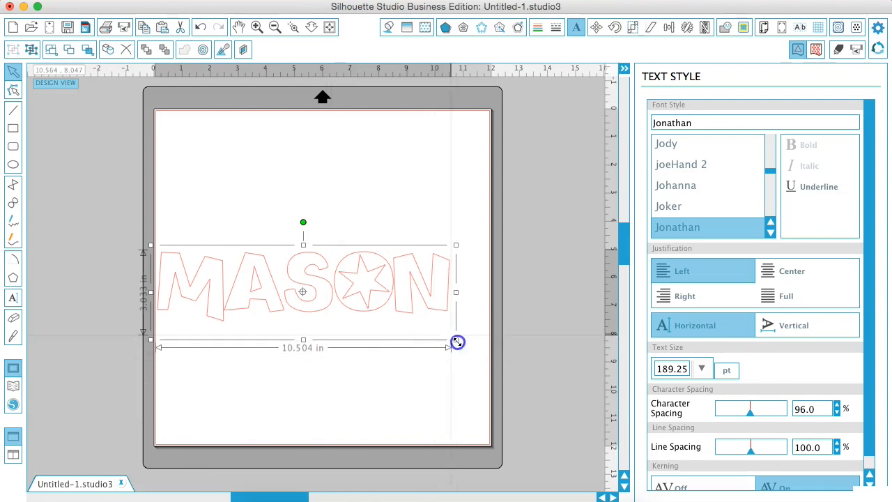
drag(457, 342, 490, 350)
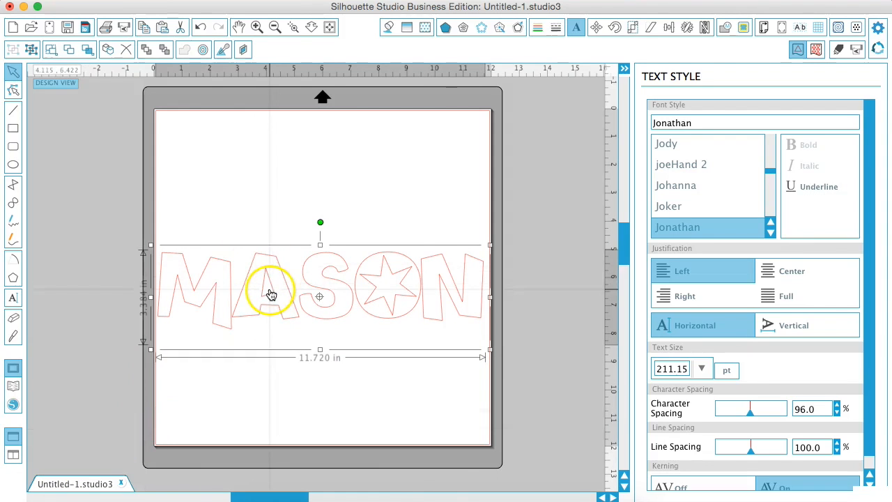
Ungroup MASON into separate letters and merge in a photo of the boy
right_click(271, 292)
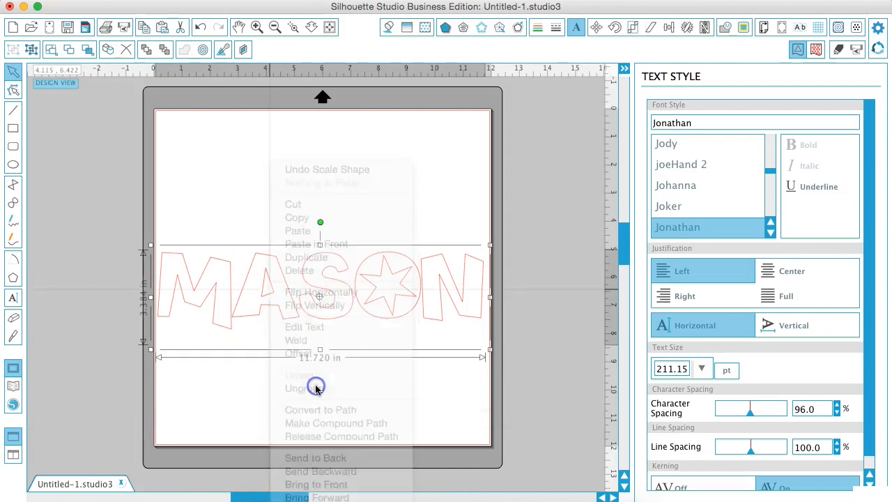
click(295, 388)
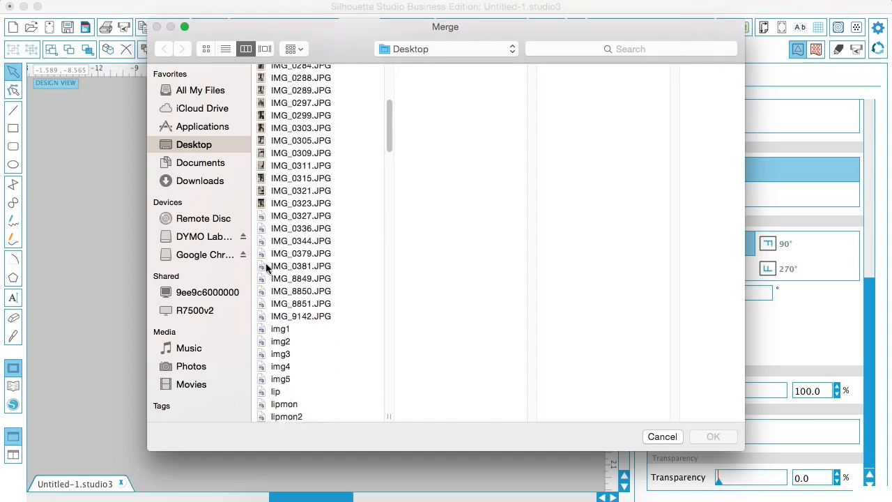
click(712, 436)
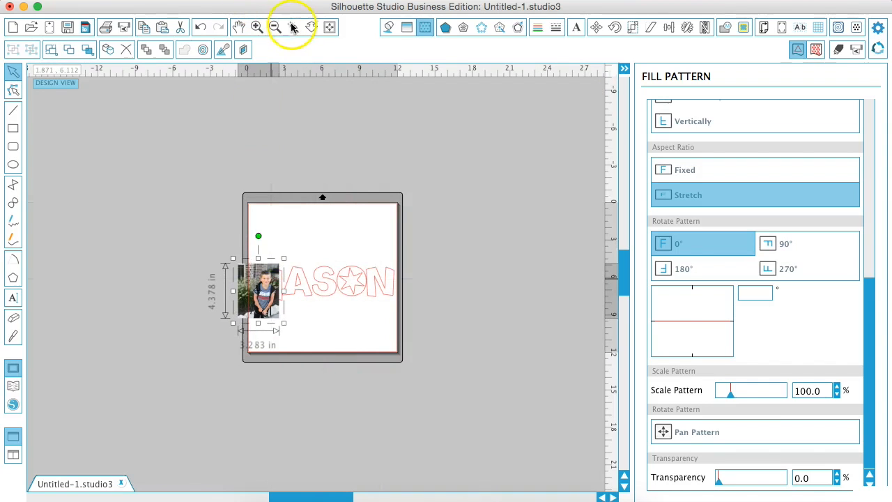
Zoom in on the separated letters and the boy's photo
click(258, 27)
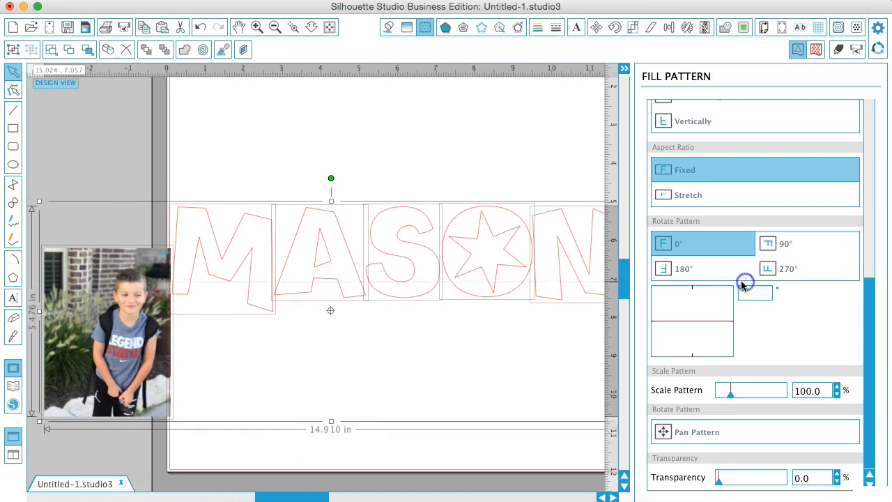
Deselect the letters, then resize the boy's photo to about 3 by 4 inches over the M
right_click(246, 277)
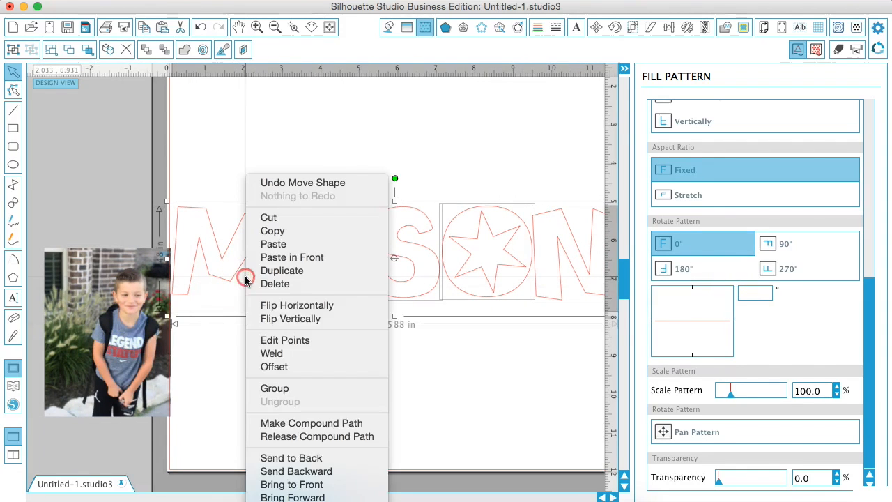
click(292, 404)
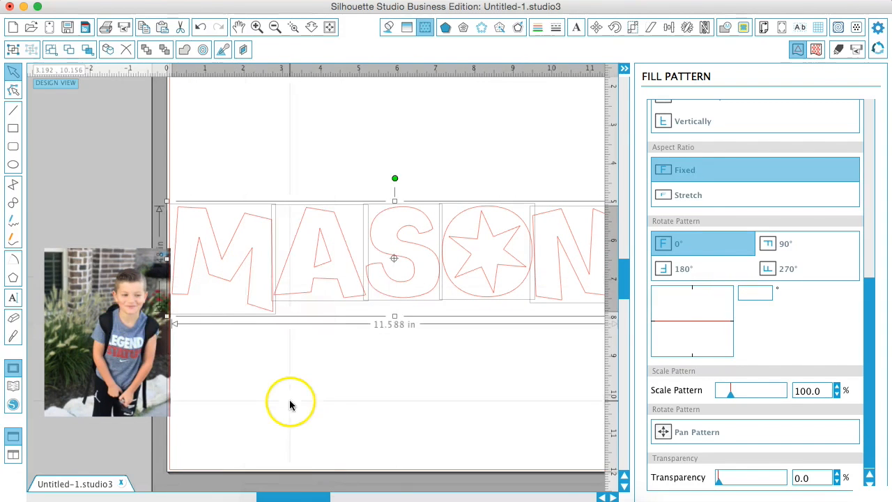
click(755, 194)
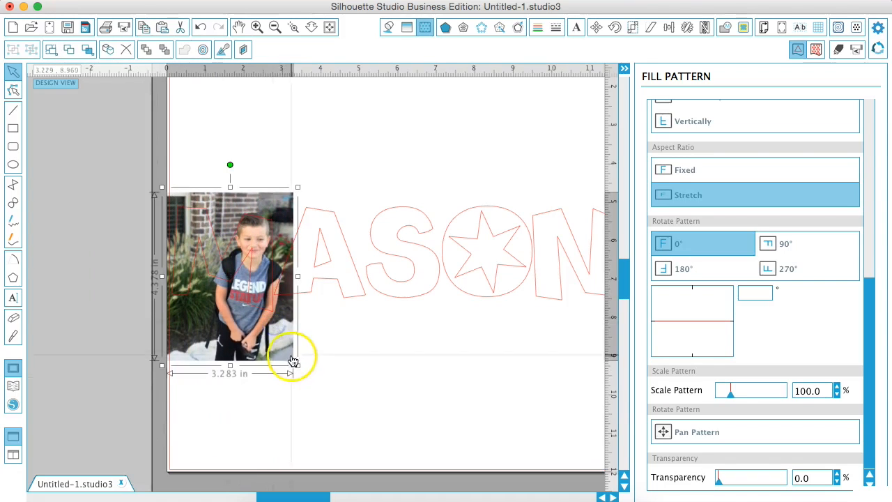
drag(298, 356, 284, 355)
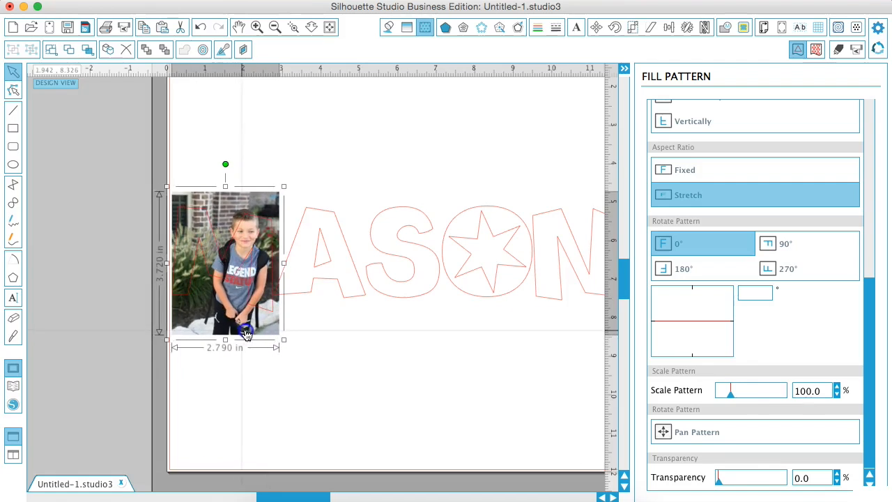
drag(244, 331, 257, 336)
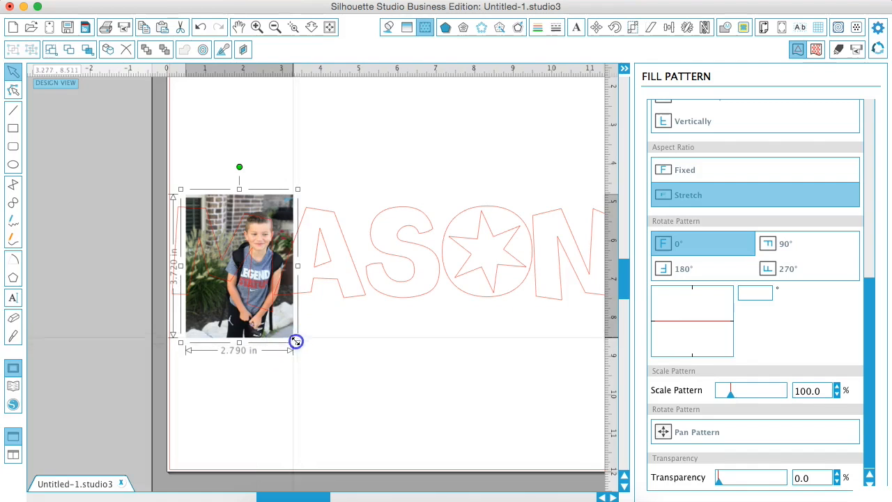
drag(297, 342, 278, 328)
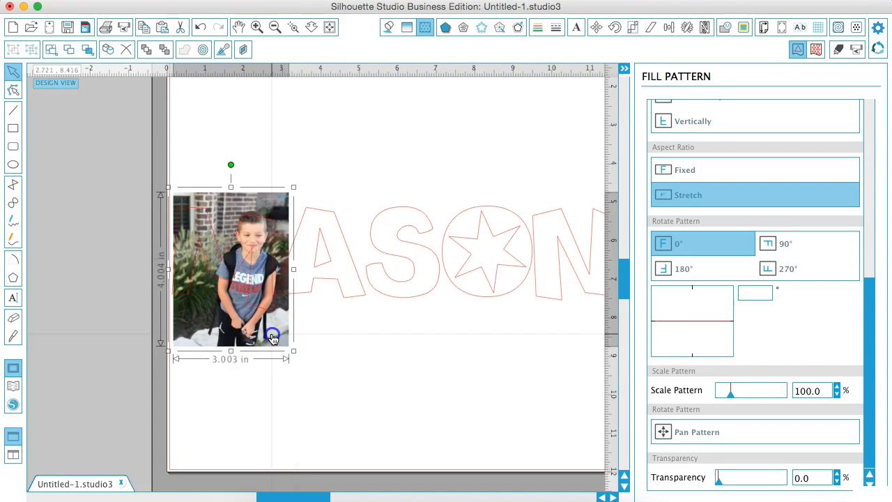
Enlarge the photo slightly over the M and crop it to the M's shape
drag(272, 338, 279, 338)
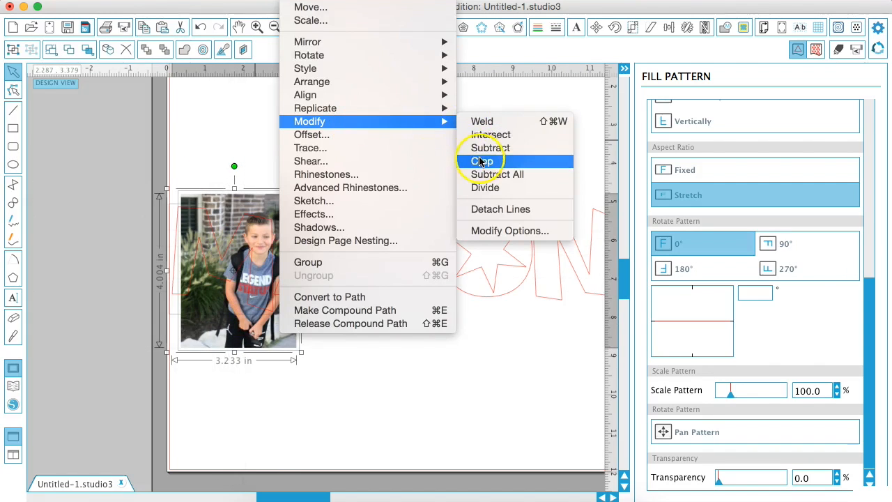
click(481, 161)
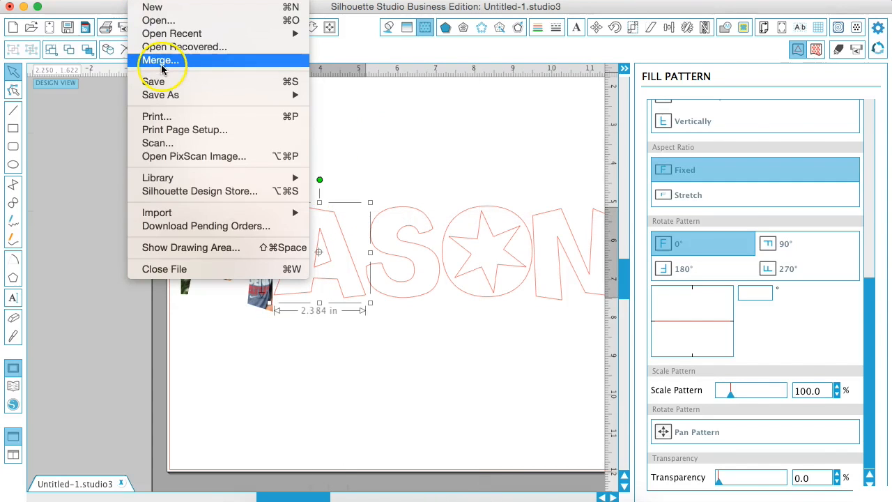
Merge in the football-jersey photo of the boy and select it
click(160, 60)
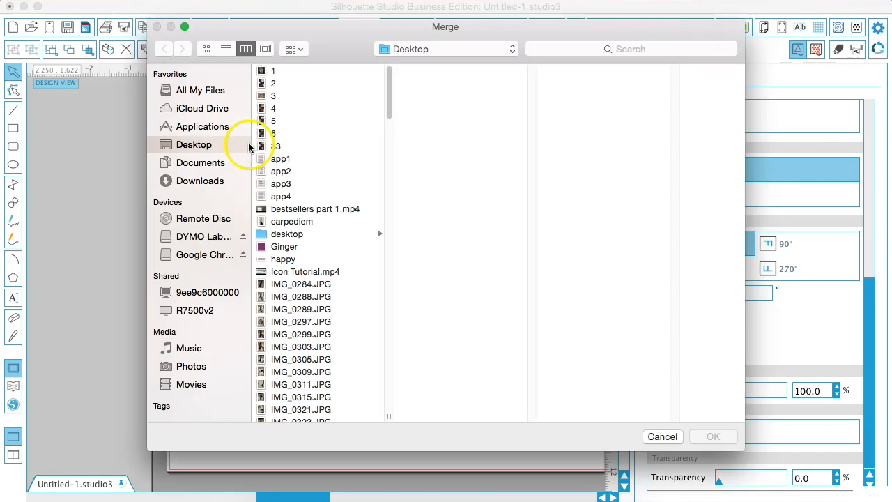
scroll(down, 3)
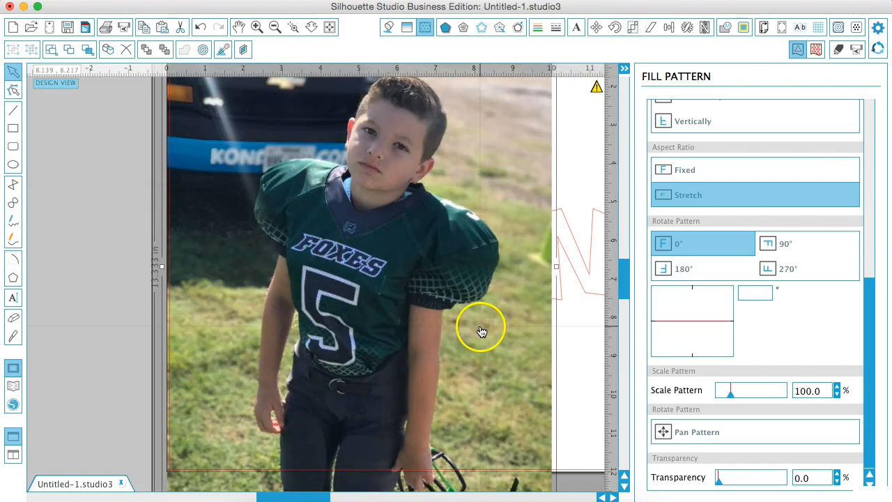
click(275, 28)
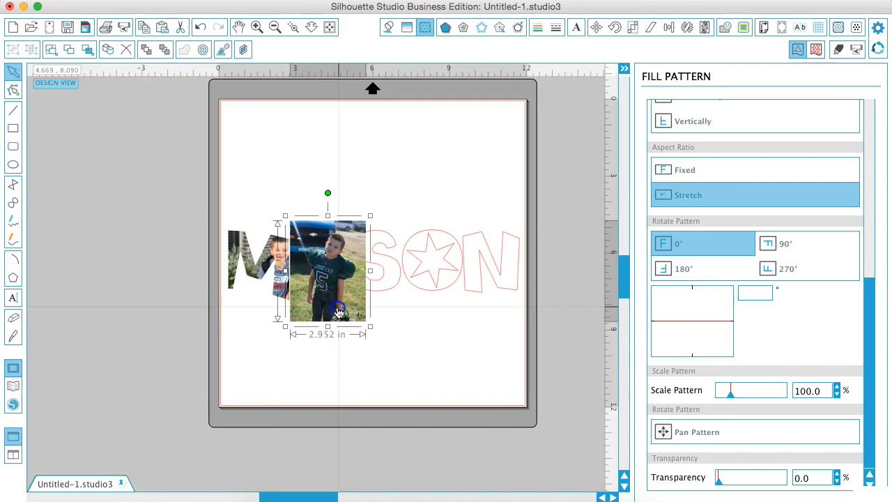
Send the number 5 jersey photo behind the letters, overlapping the A
right_click(338, 312)
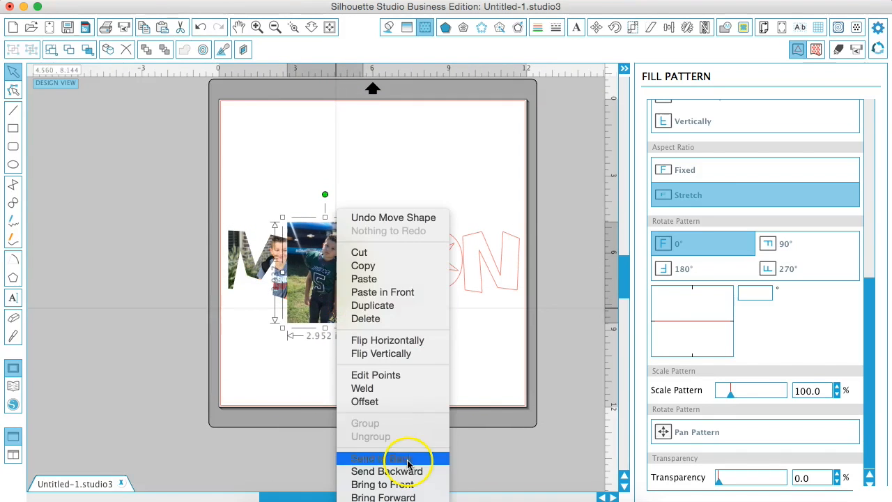
click(392, 458)
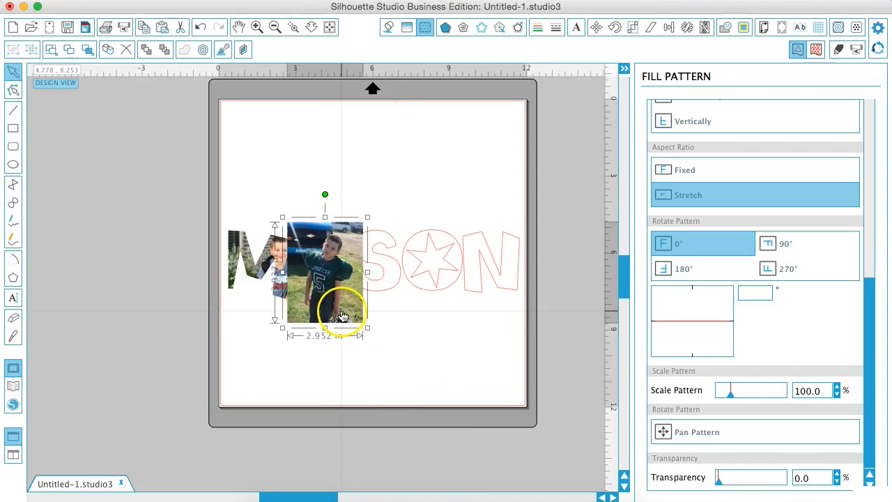
right_click(342, 314)
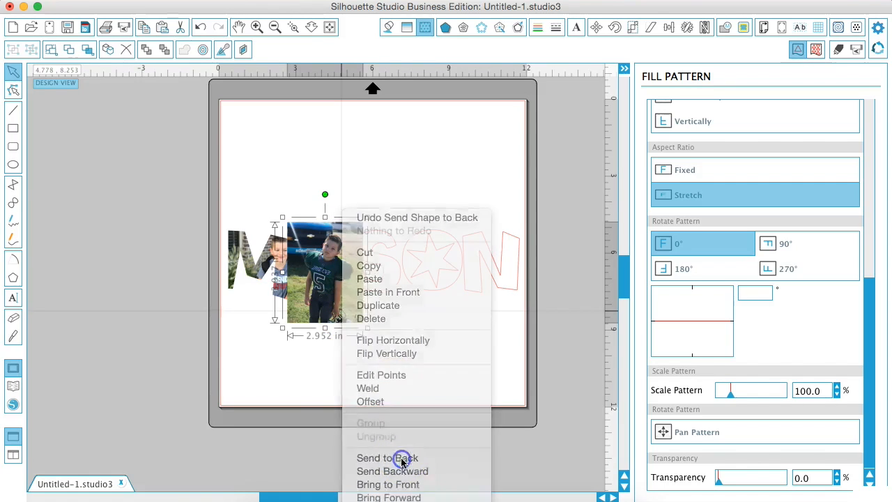
click(388, 457)
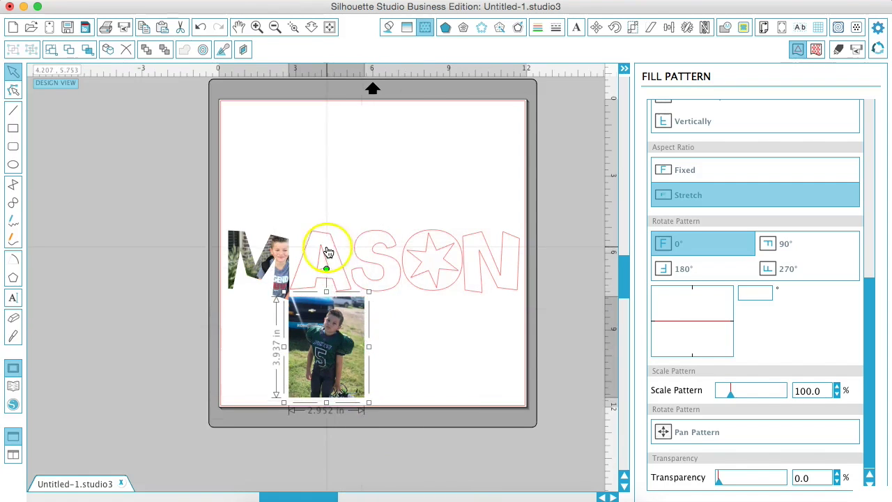
right_click(321, 261)
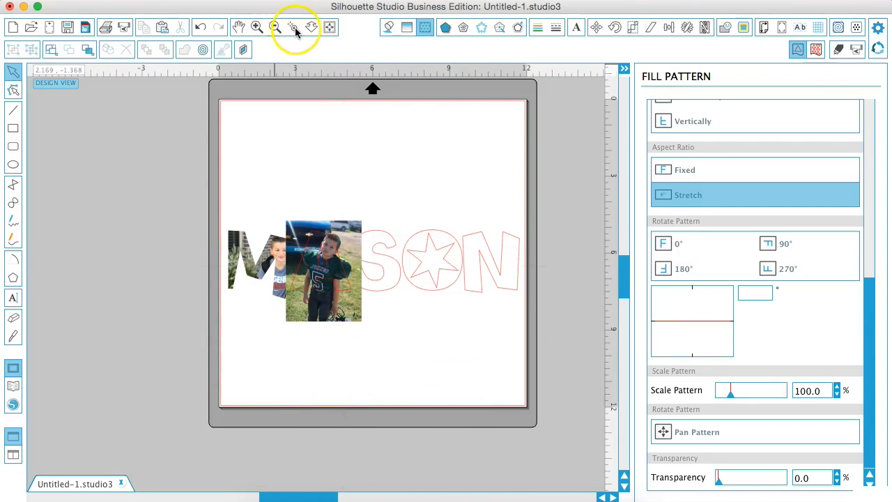
Zoom in, fit the jersey photo over the A, and clip it into the letter
click(257, 27)
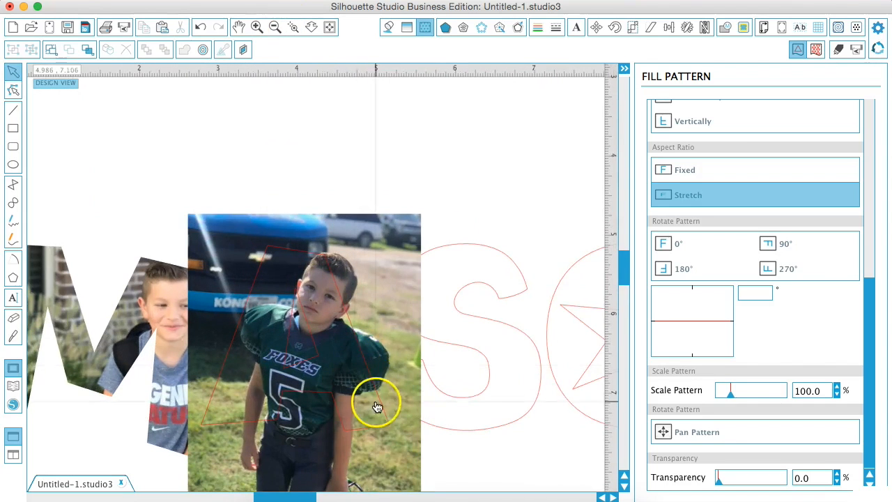
drag(376, 408, 376, 335)
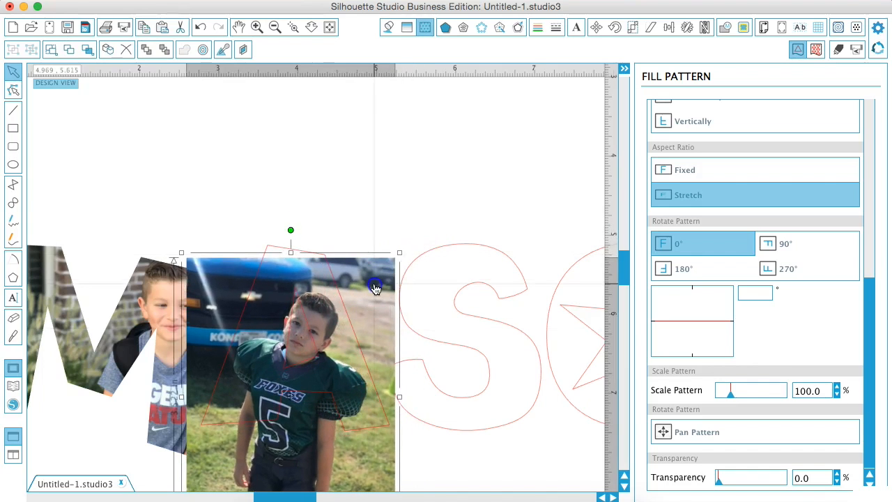
drag(376, 289, 381, 251)
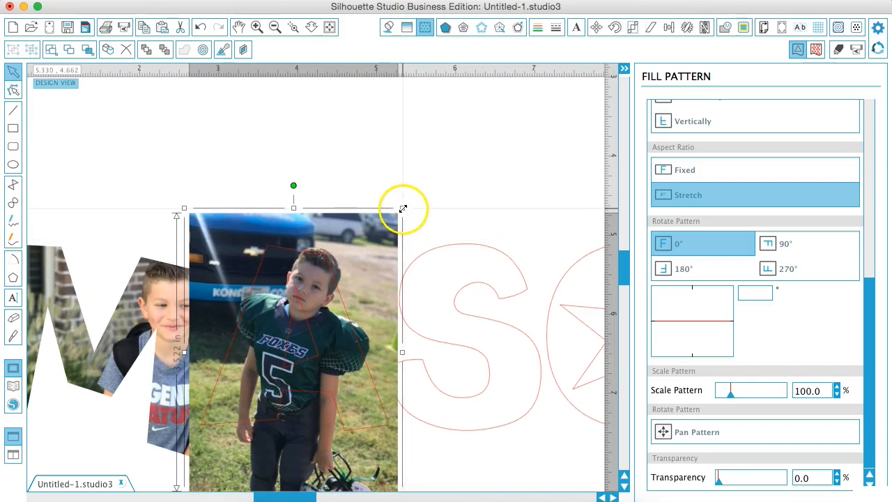
drag(403, 208, 366, 261)
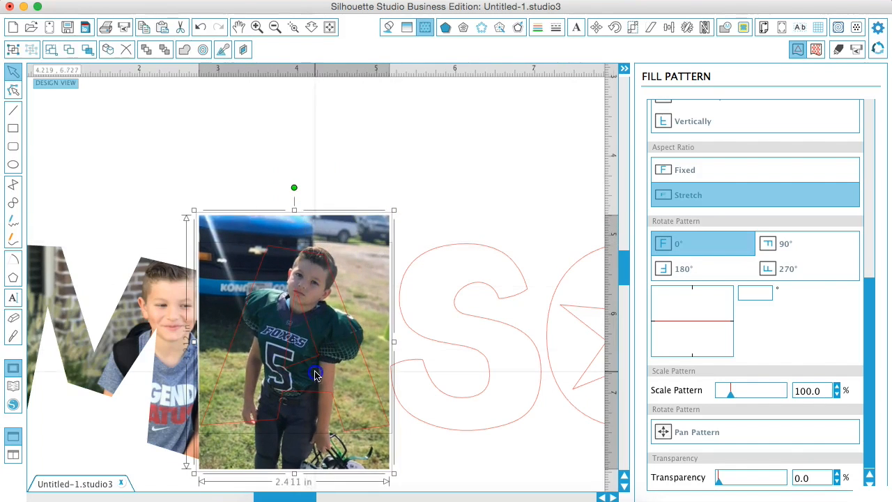
right_click(316, 374)
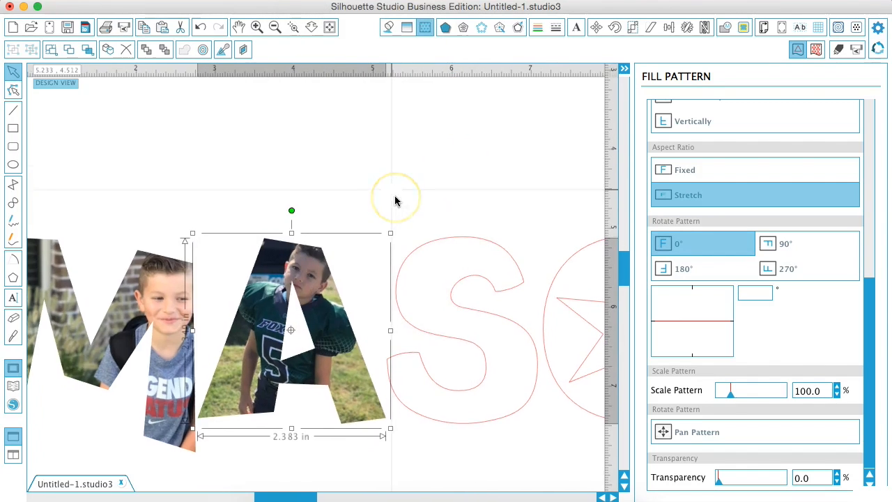
Move another photo of the boy behind the next letter
drag(397, 201, 302, 278)
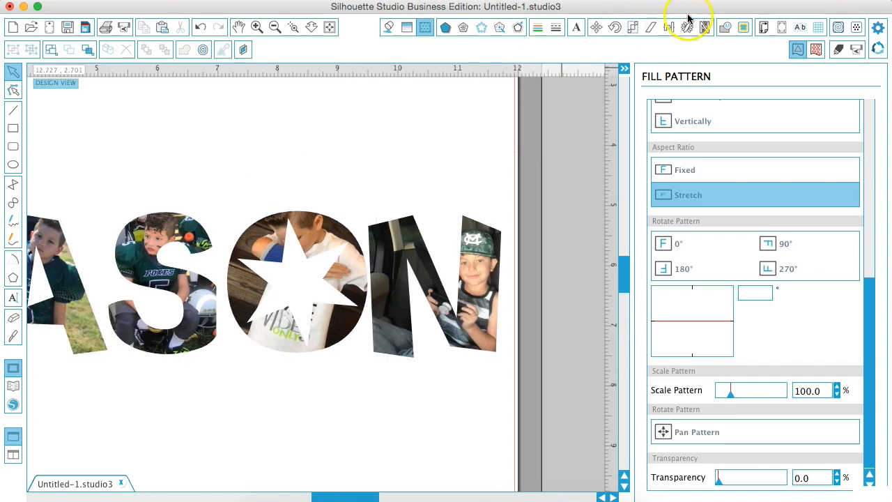
Open the Fill Pattern panel with the photo-filled N selected
click(426, 27)
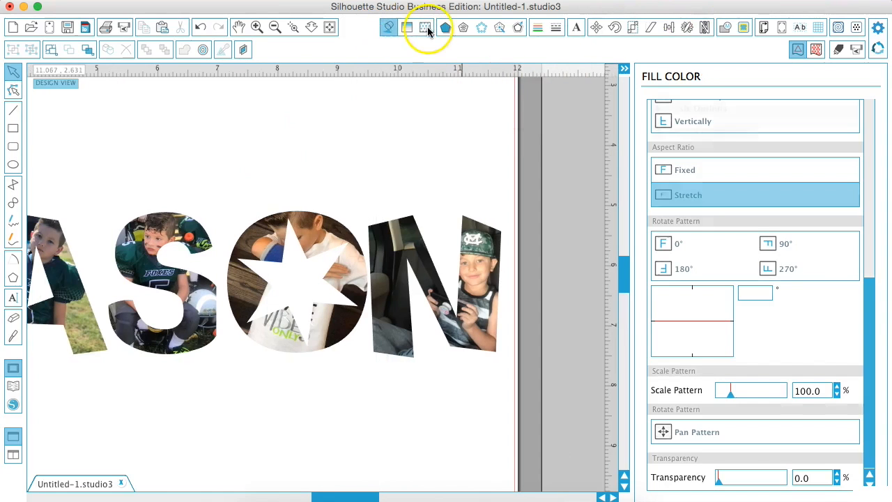
click(425, 27)
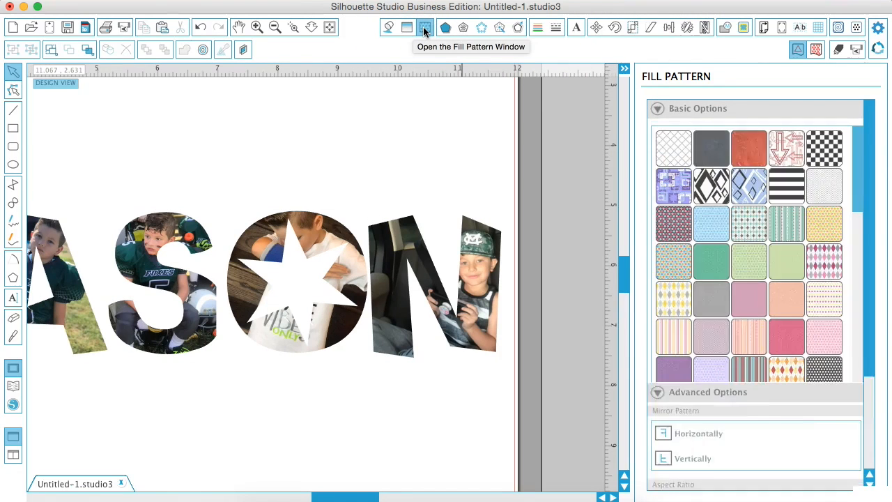
click(481, 270)
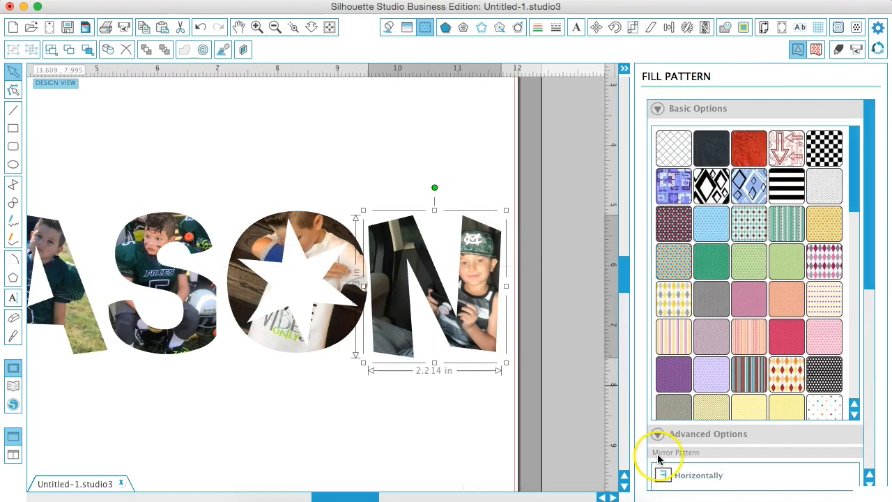
click(657, 433)
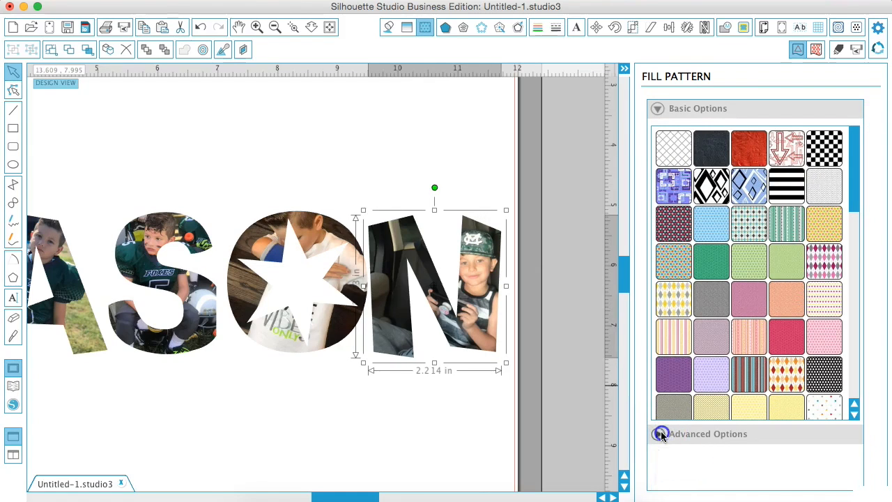
scroll(down, 3)
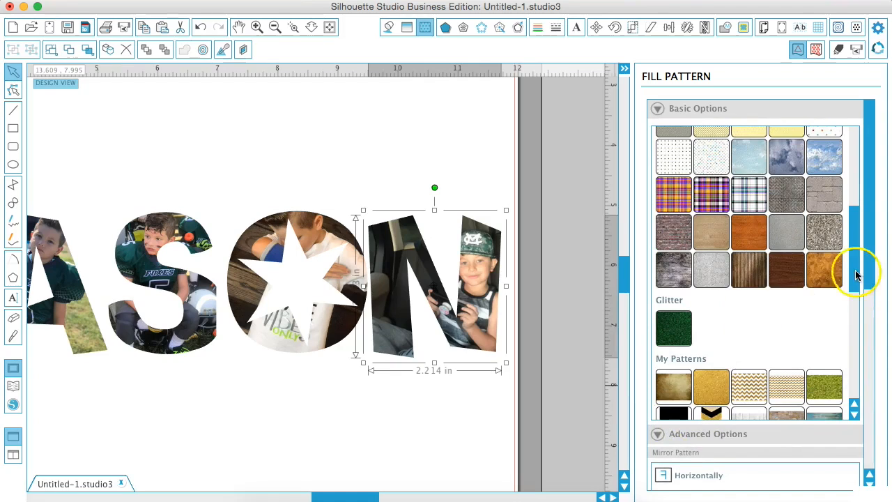
scroll(down, 3)
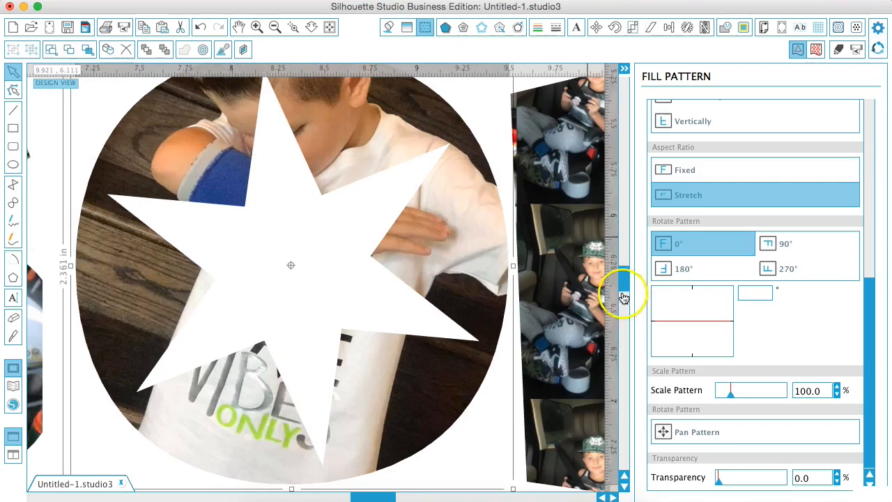
Shrink the photos in N, A and M into small repeating tiles at about 13%
drag(730, 391, 721, 395)
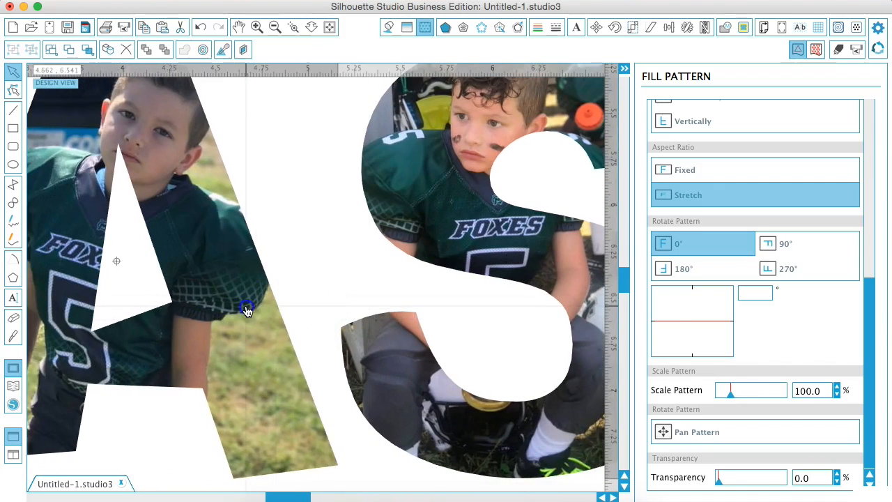
drag(730, 391, 723, 391)
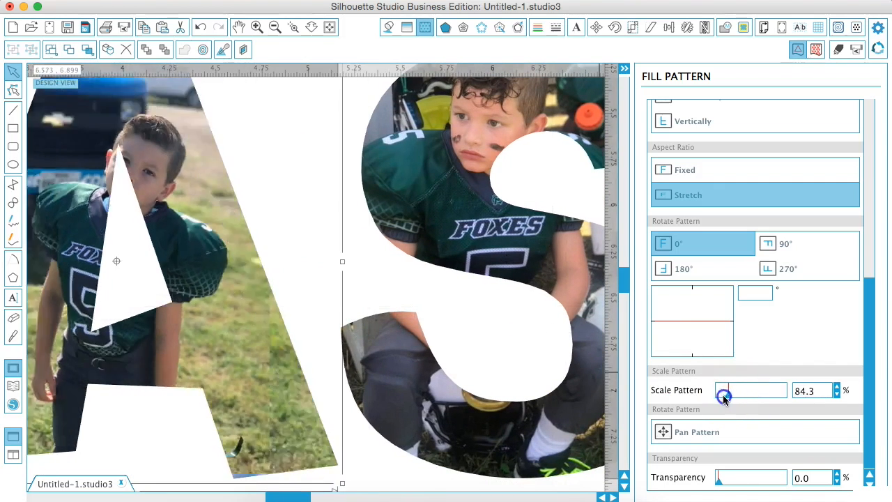
drag(725, 390, 720, 390)
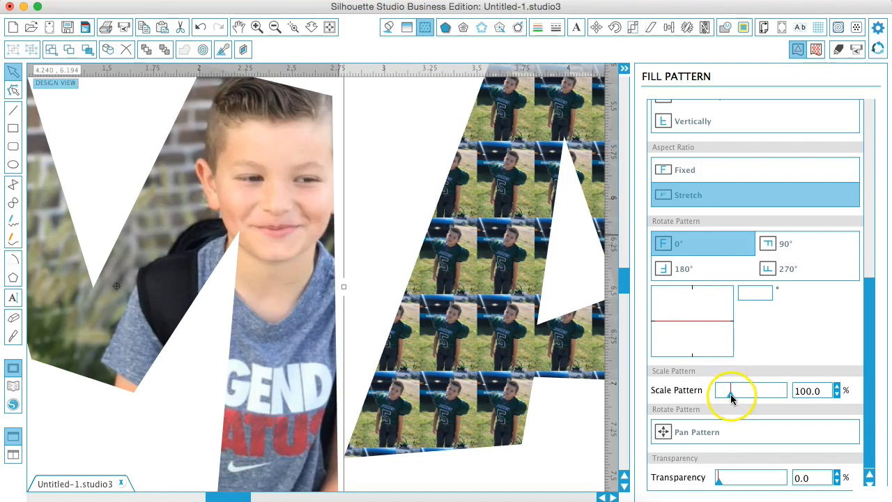
drag(742, 390, 721, 391)
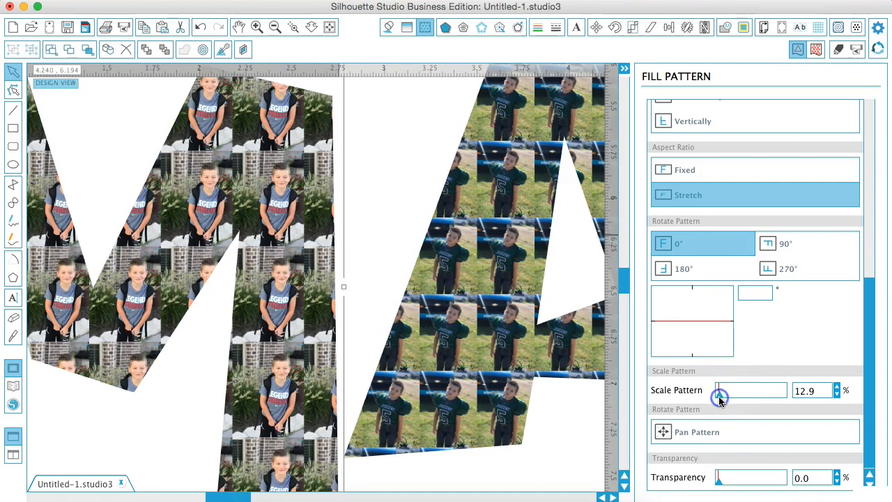
click(274, 26)
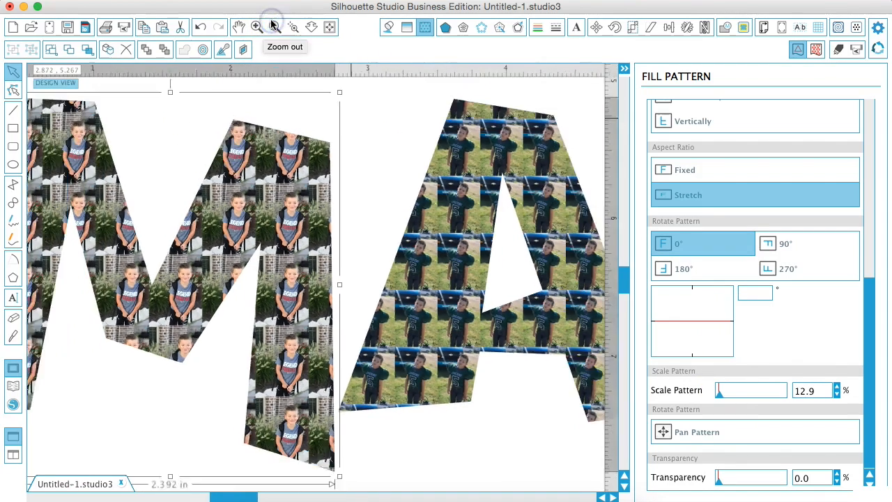
Fit the whole page in view and arrange the letters in a staggered descending diagonal
click(274, 27)
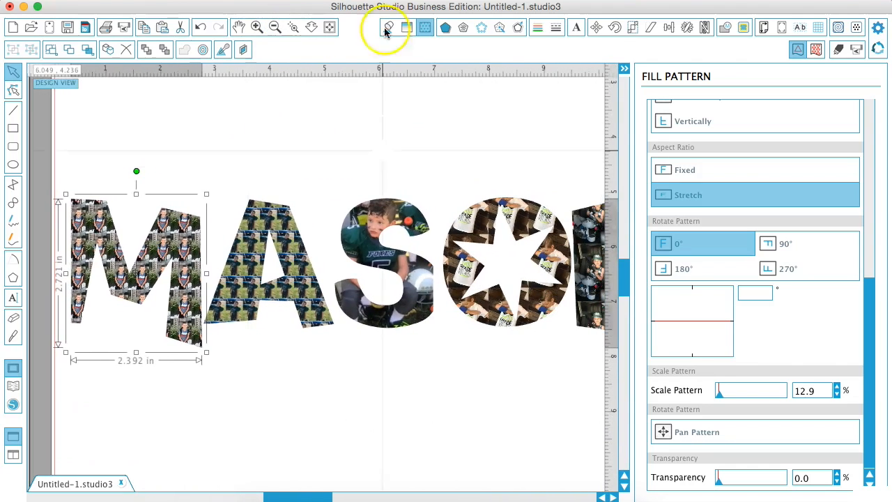
click(276, 27)
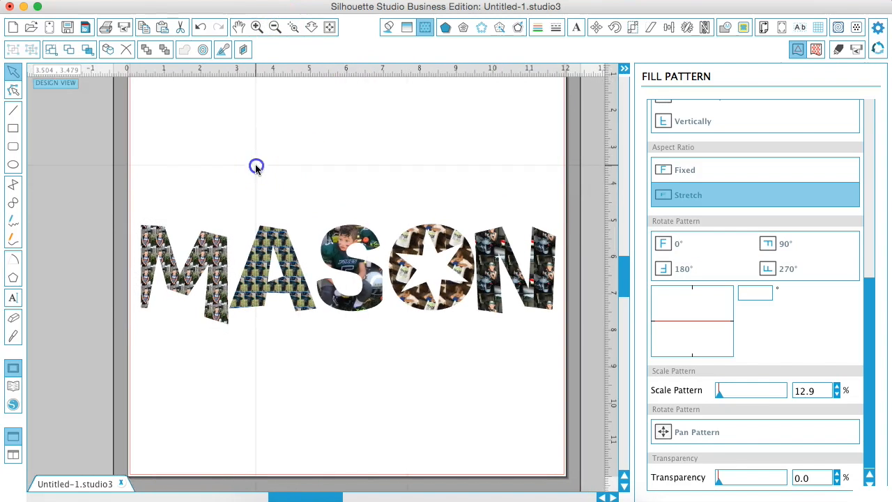
click(206, 266)
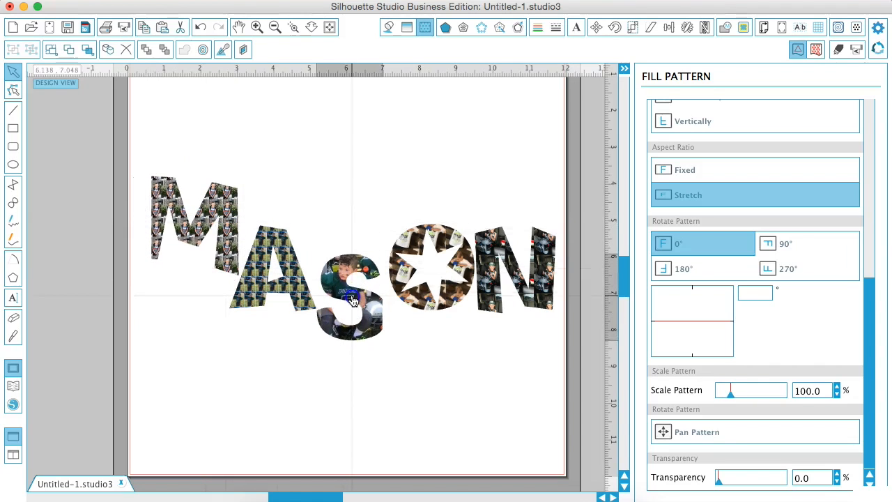
drag(731, 390, 721, 390)
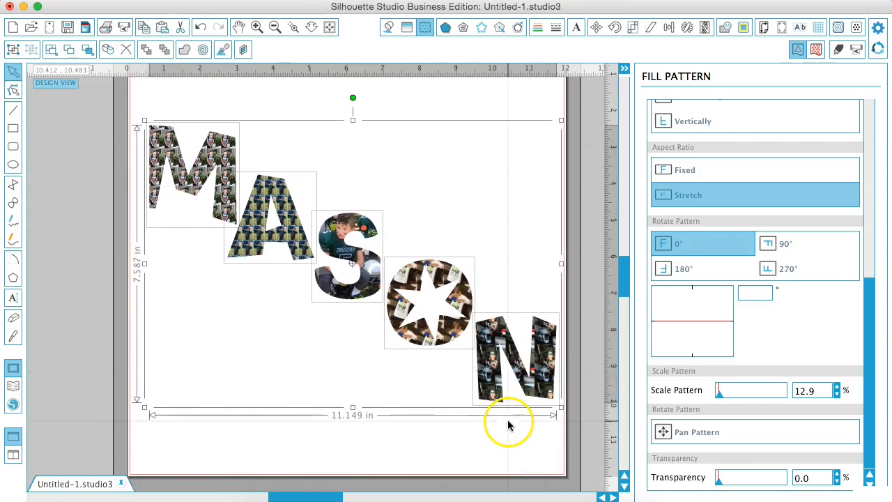
click(480, 431)
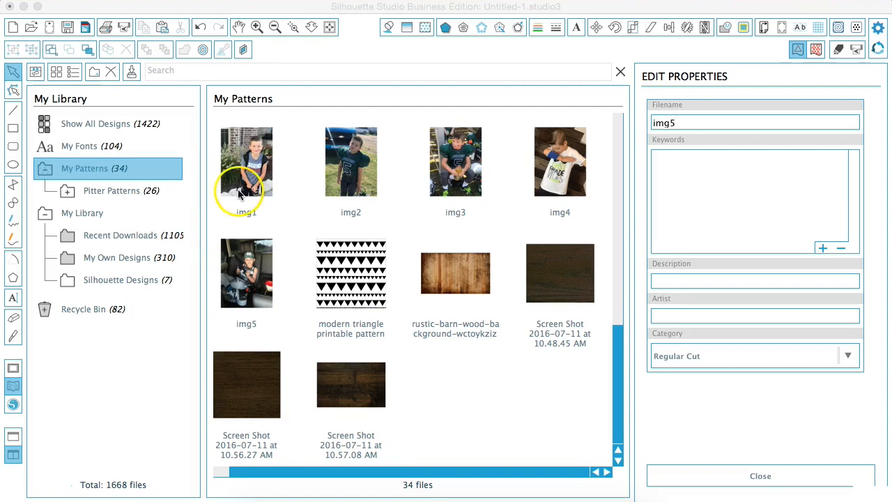
mouse_move(276, 200)
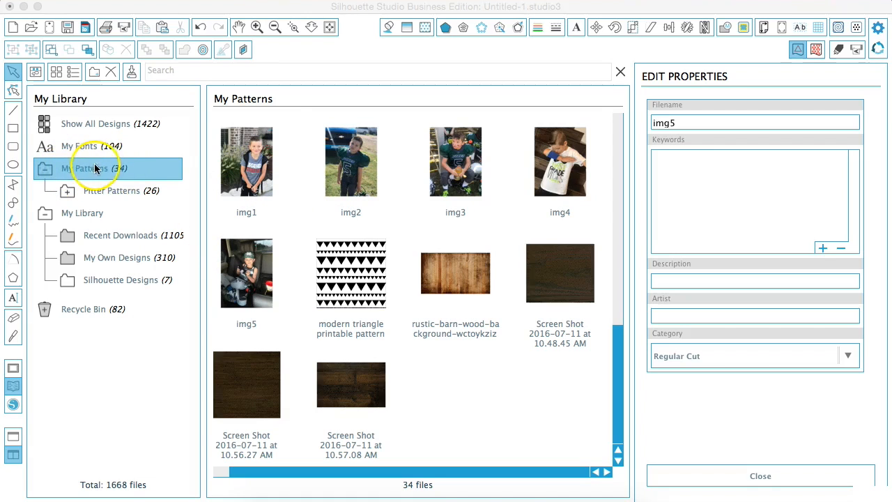
mouse_move(73, 193)
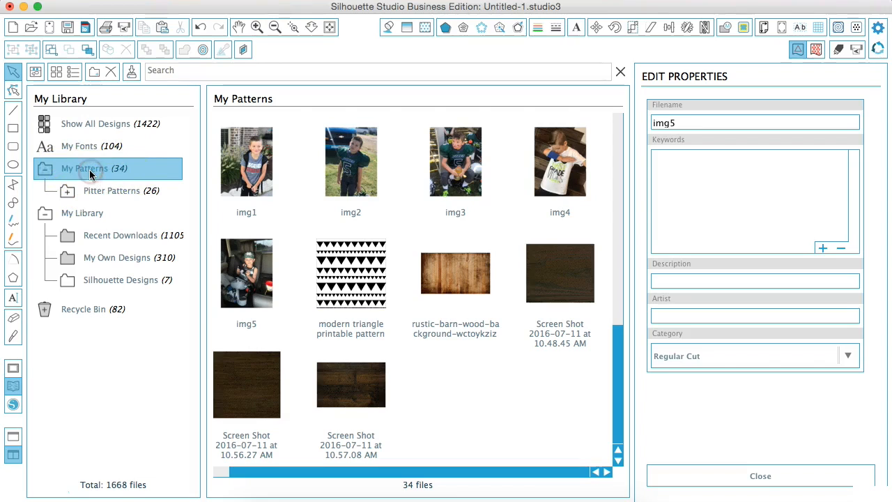
mouse_move(75, 173)
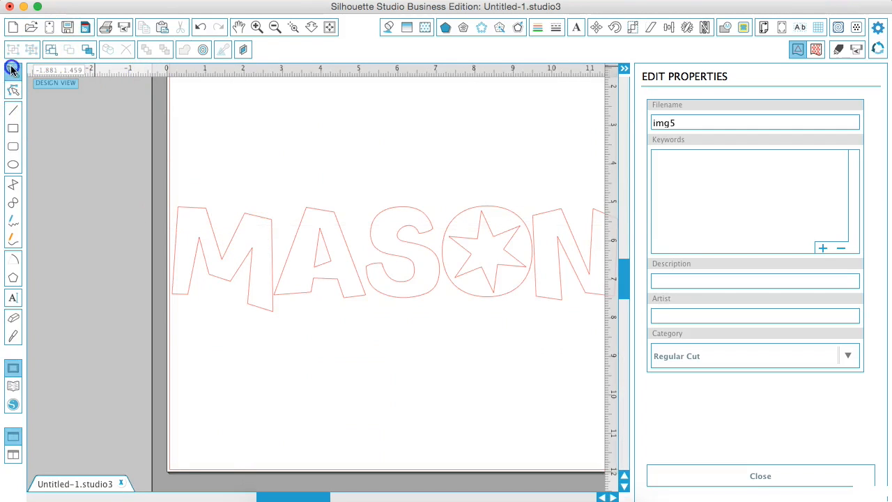
Fill the letter M with a photo of the boy from My Patterns
click(445, 27)
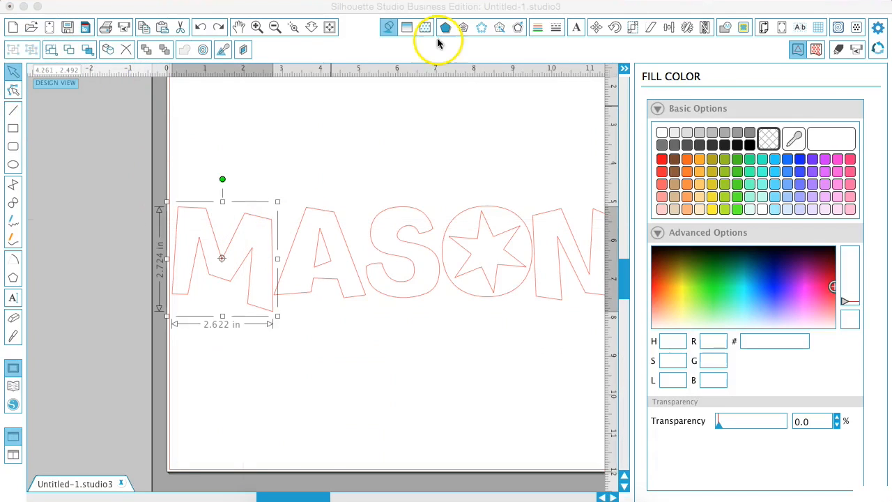
click(425, 27)
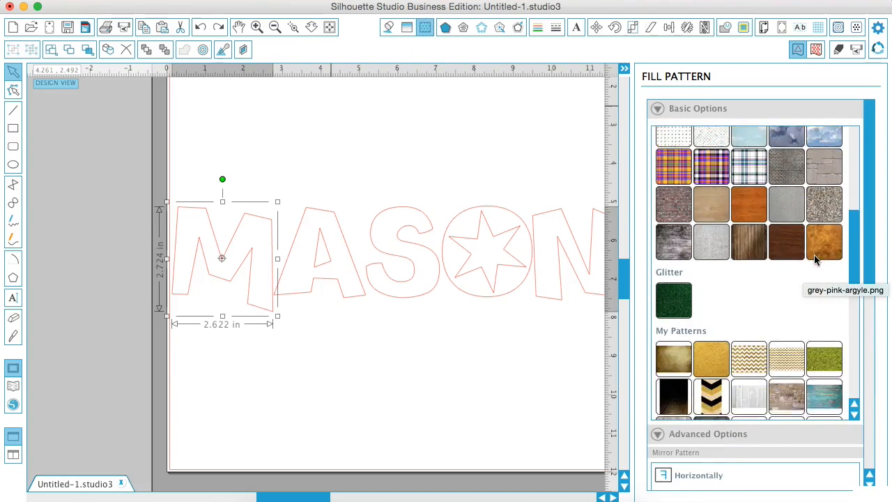
scroll(down, 3)
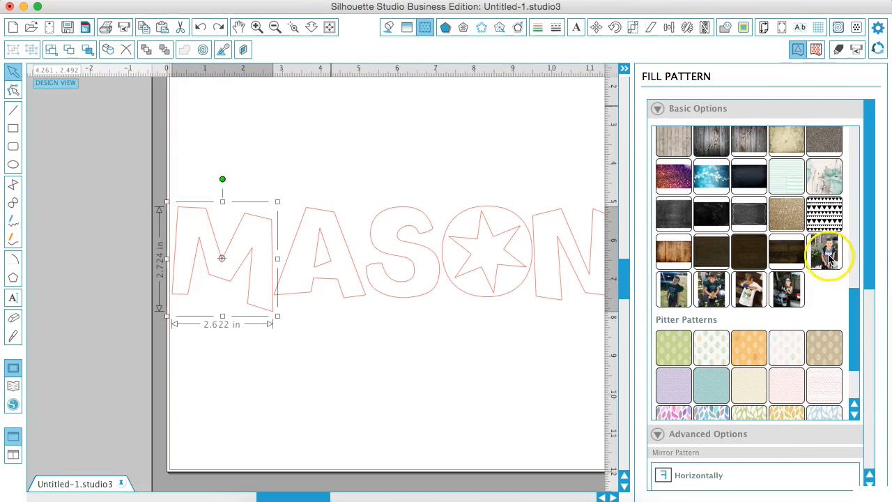
click(825, 251)
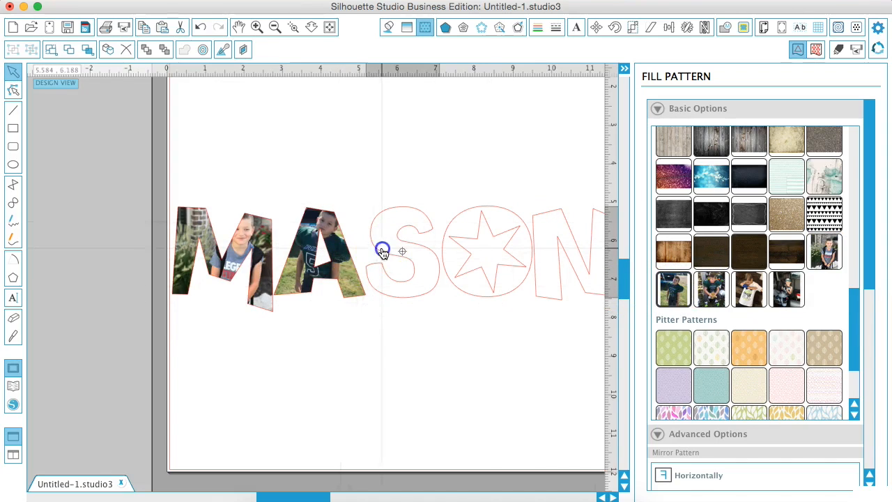
click(402, 251)
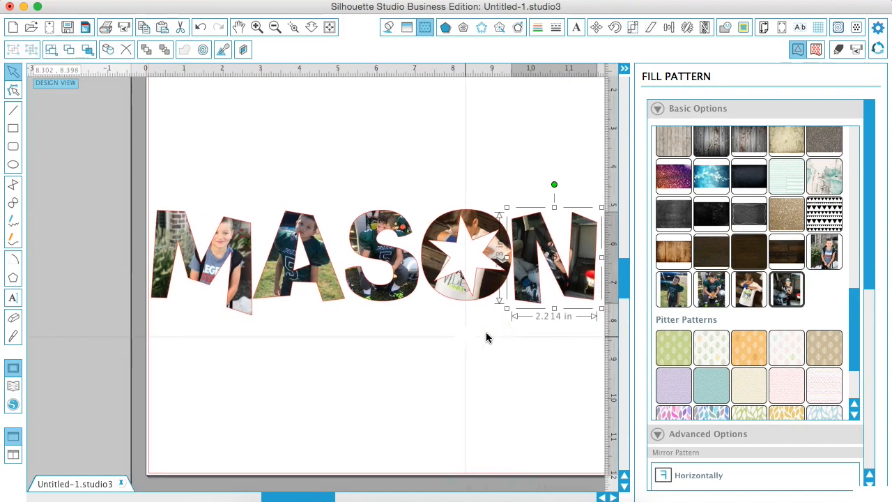
mouse_move(529, 254)
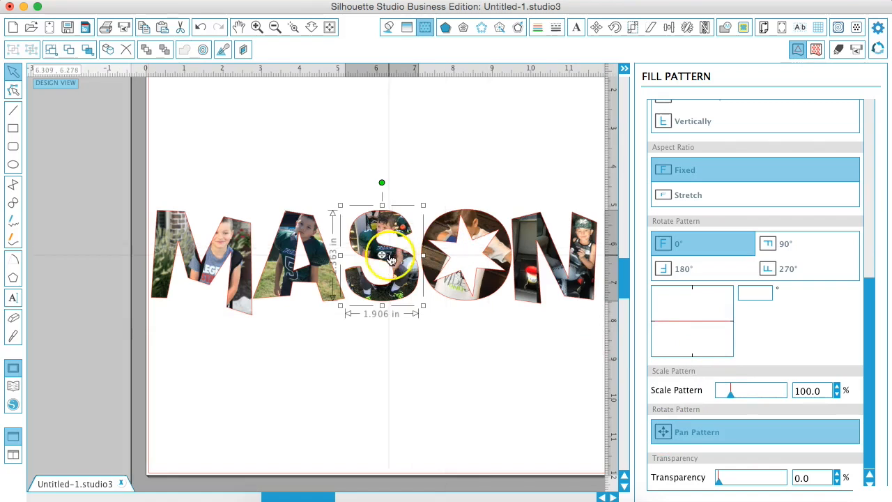
Reposition and enlarge the photo inside the S
drag(390, 258, 369, 254)
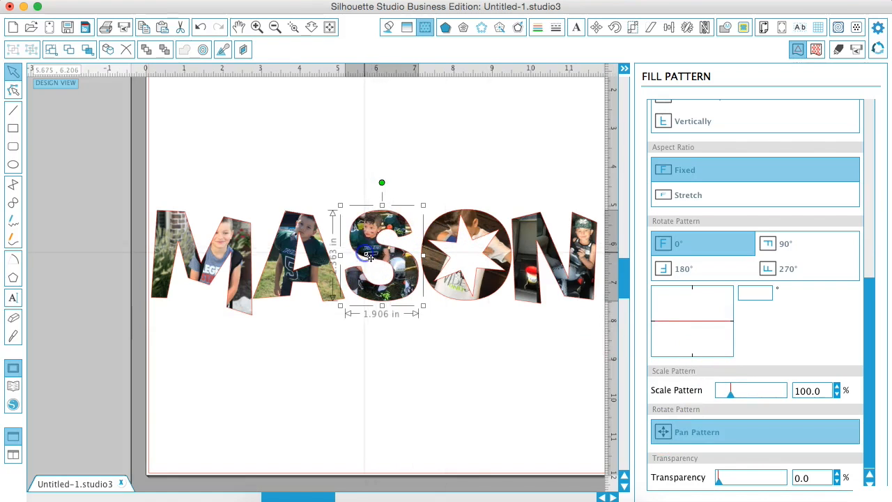
drag(731, 390, 730, 390)
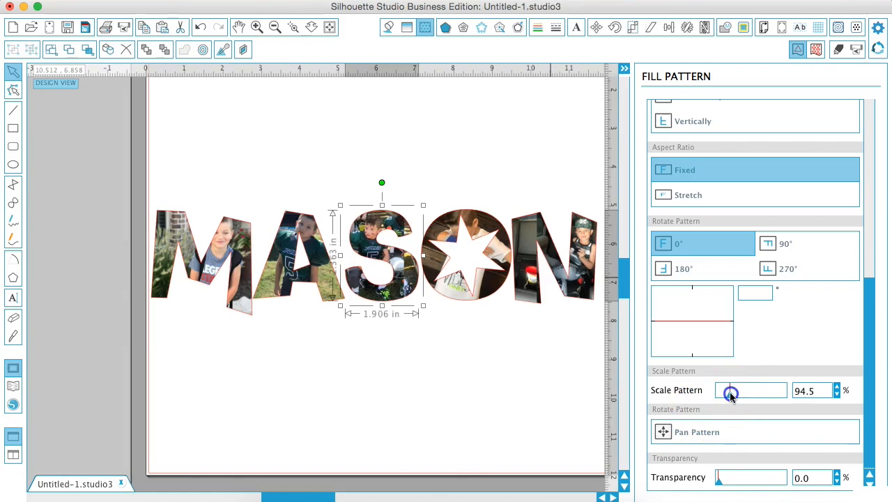
drag(730, 390, 725, 390)
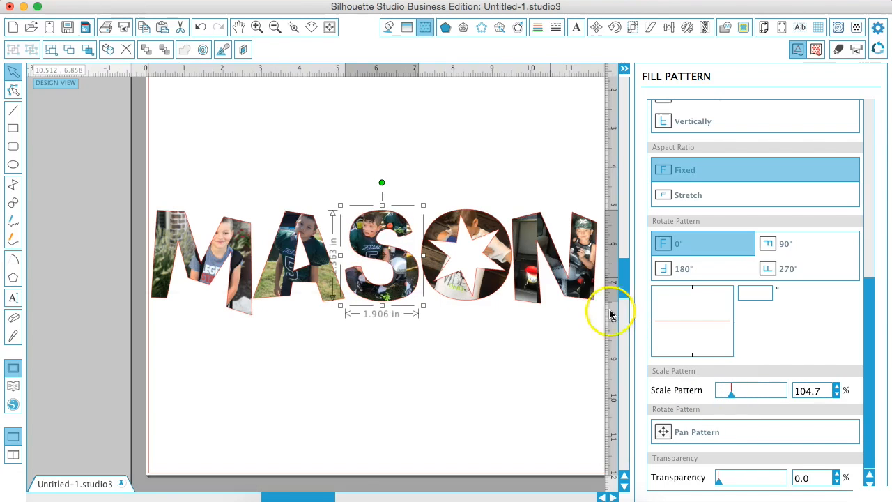
Shrink the O's photo into repeating tiles at about 38%
drag(742, 390, 730, 390)
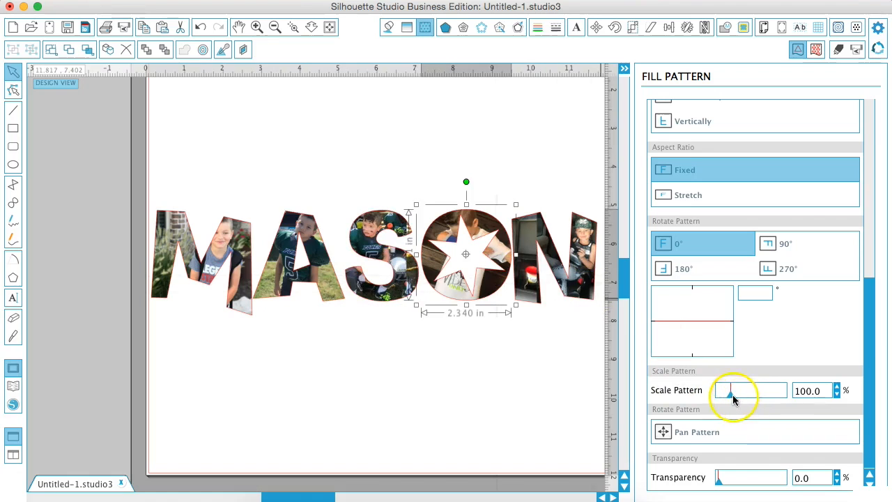
drag(731, 390, 723, 390)
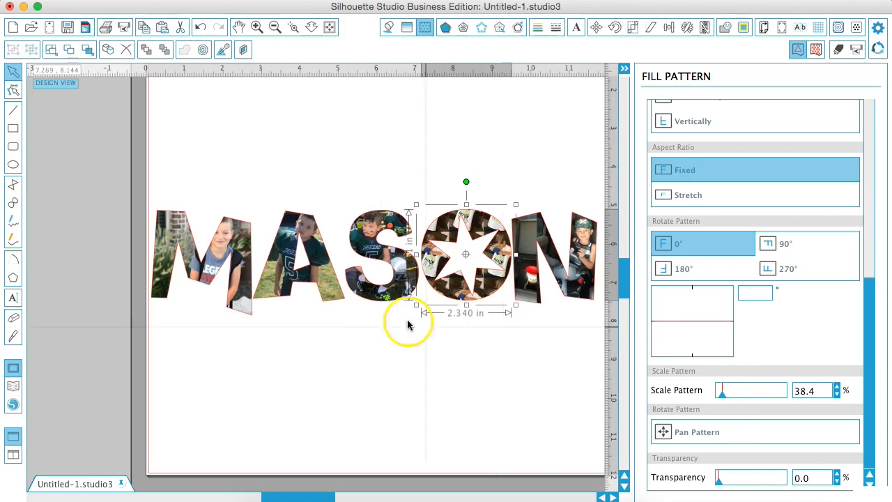
drag(722, 390, 730, 391)
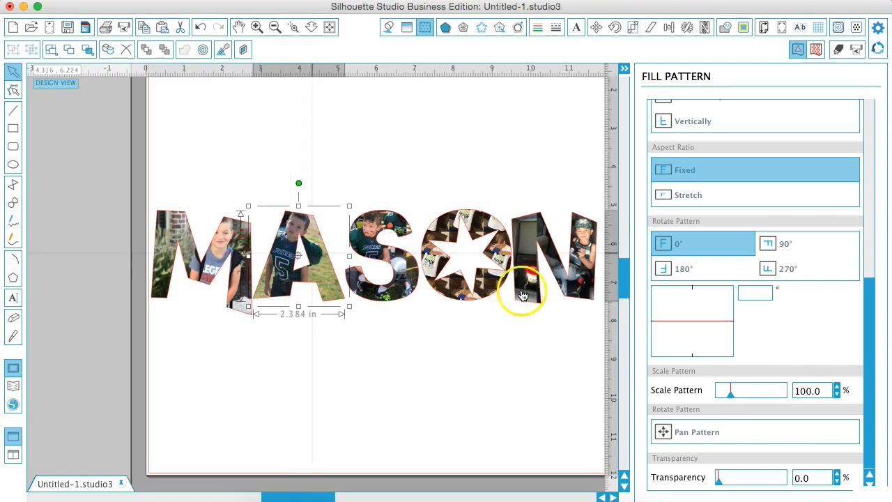
Tile the A's photo at a small scale and shrink the O's tiles to about 5%
drag(731, 389, 723, 389)
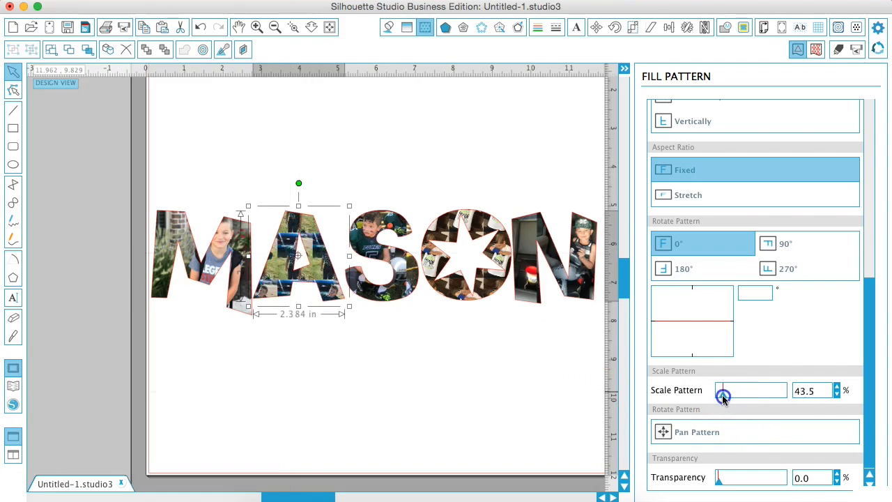
drag(723, 397, 729, 397)
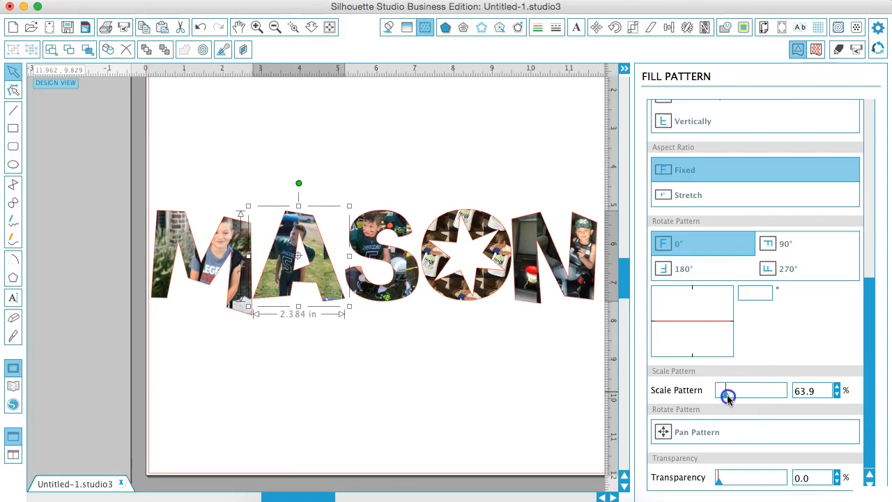
drag(727, 390, 718, 390)
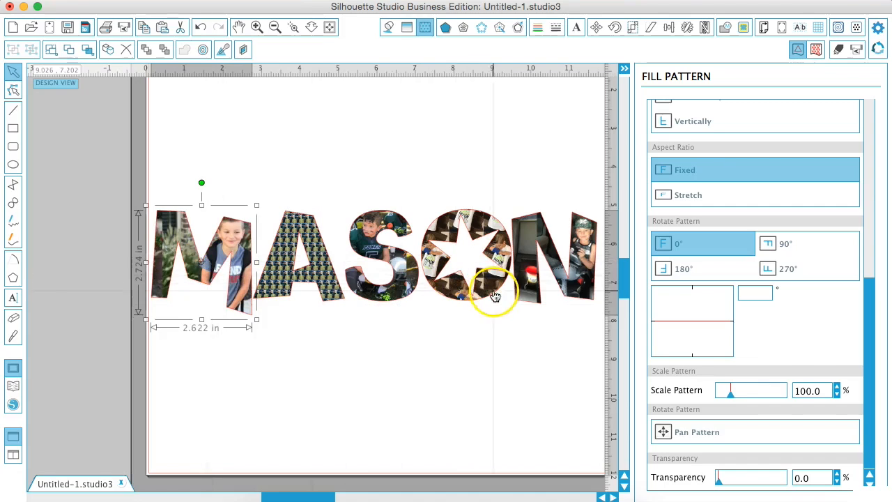
drag(730, 390, 722, 390)
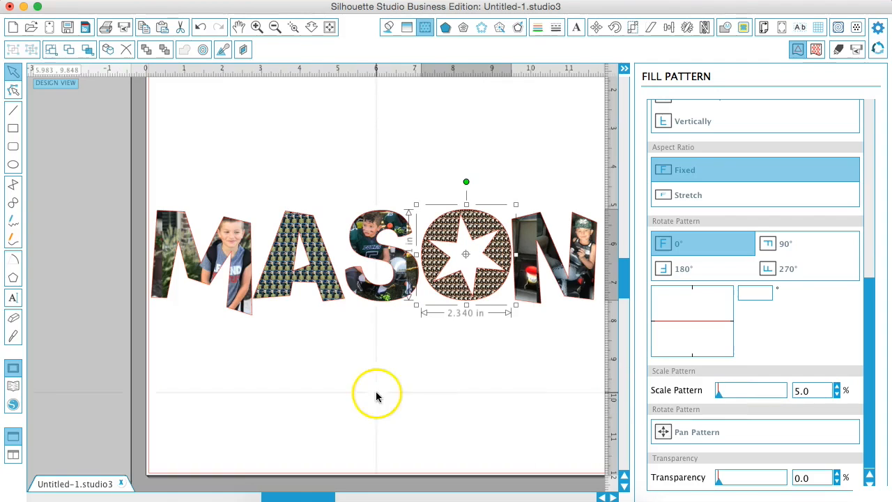
mouse_move(38, 494)
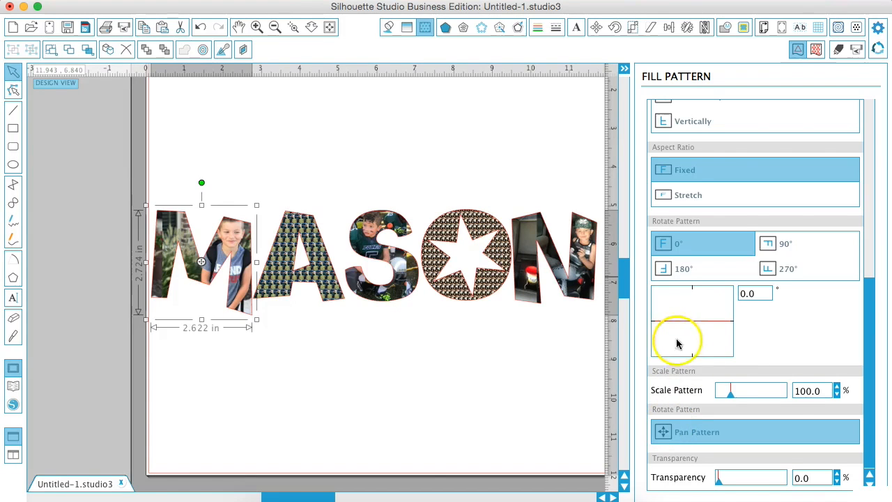
Rotate the M's photo to about -21° and the S's photo to about -99°
drag(692, 341, 678, 332)
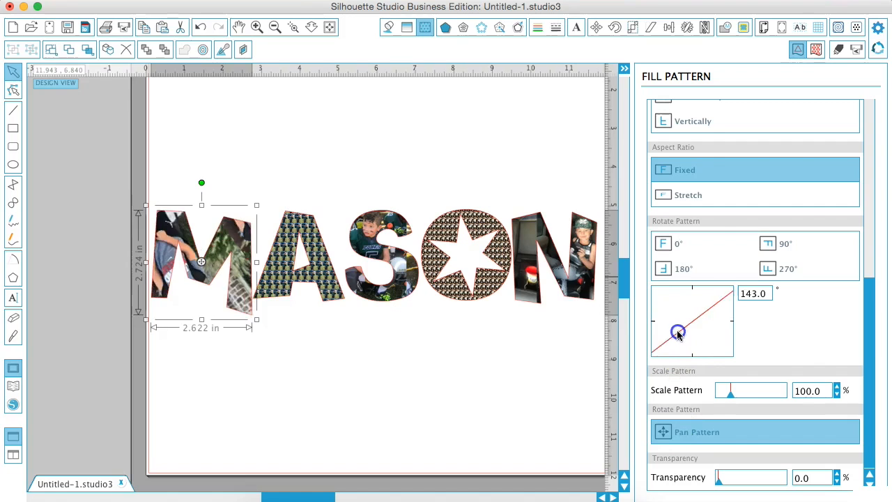
drag(678, 332, 671, 304)
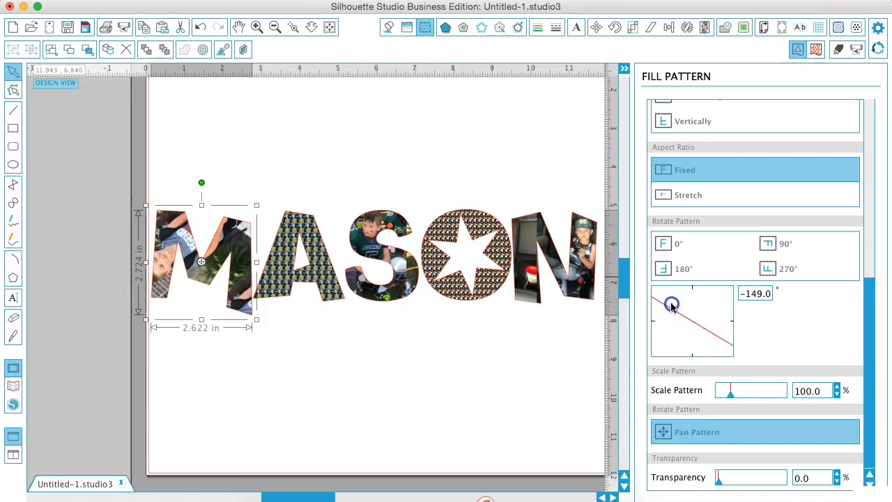
drag(671, 304, 724, 315)
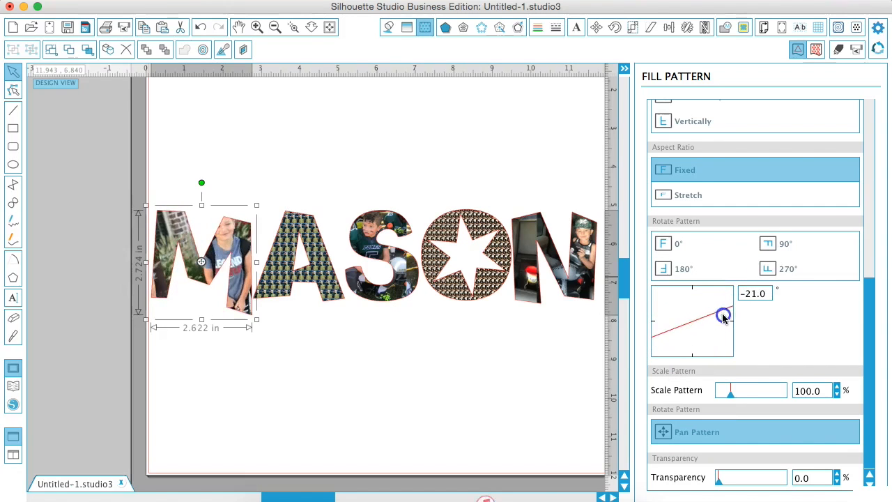
drag(723, 314, 730, 329)
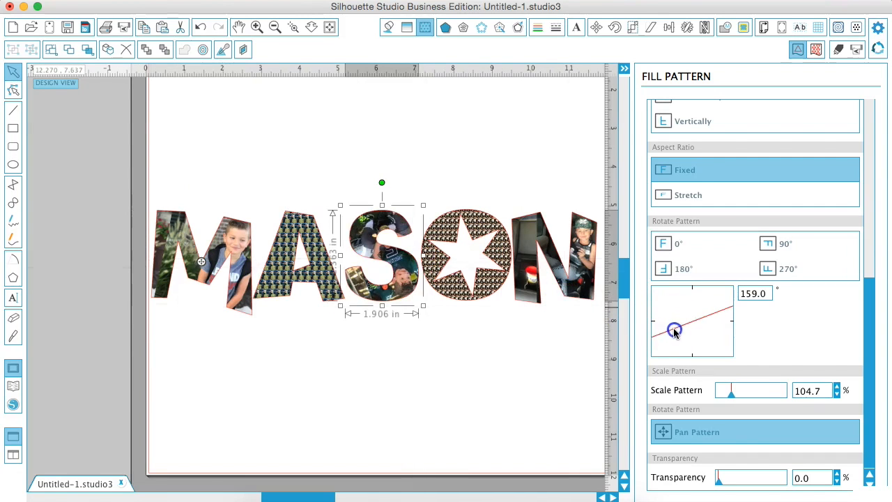
drag(674, 330, 697, 286)
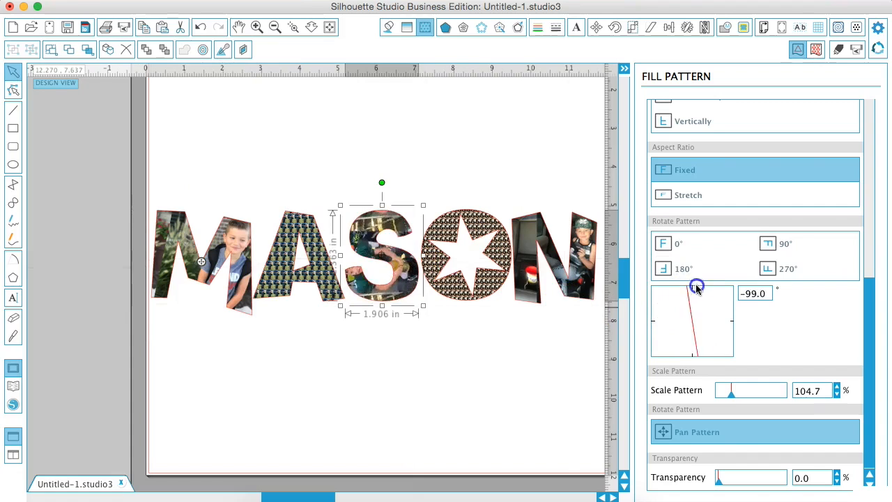
drag(697, 287, 739, 300)
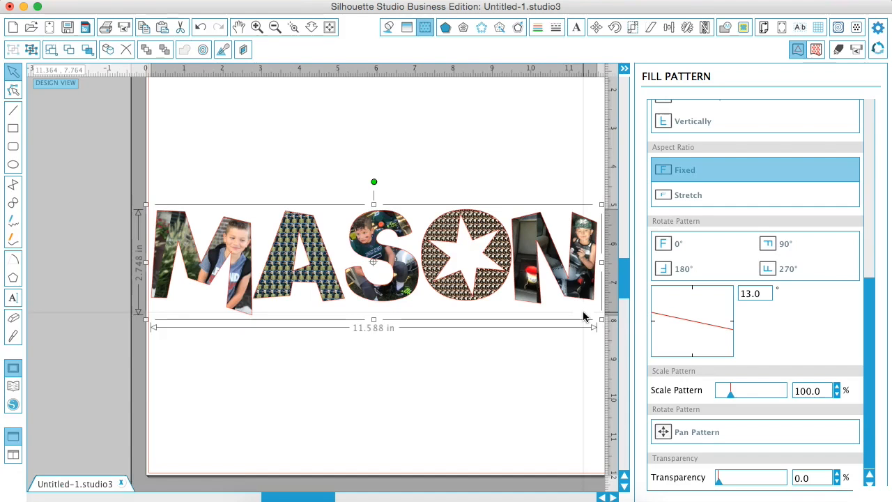
mouse_move(506, 342)
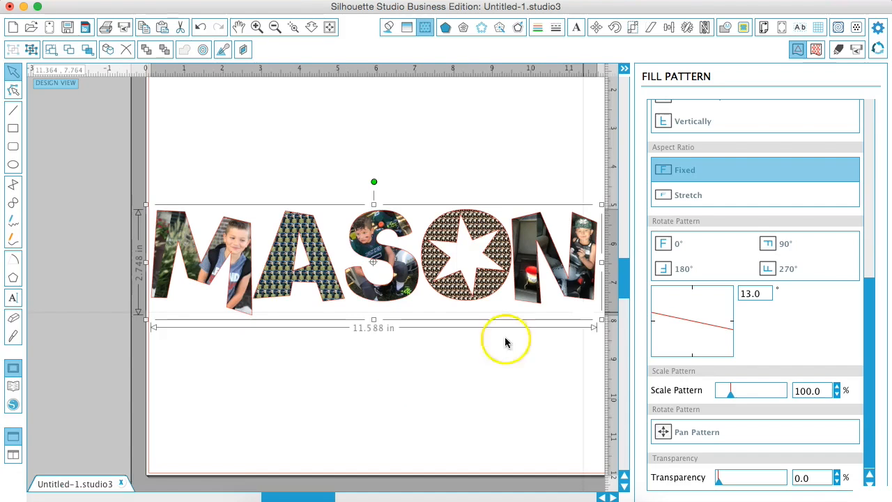